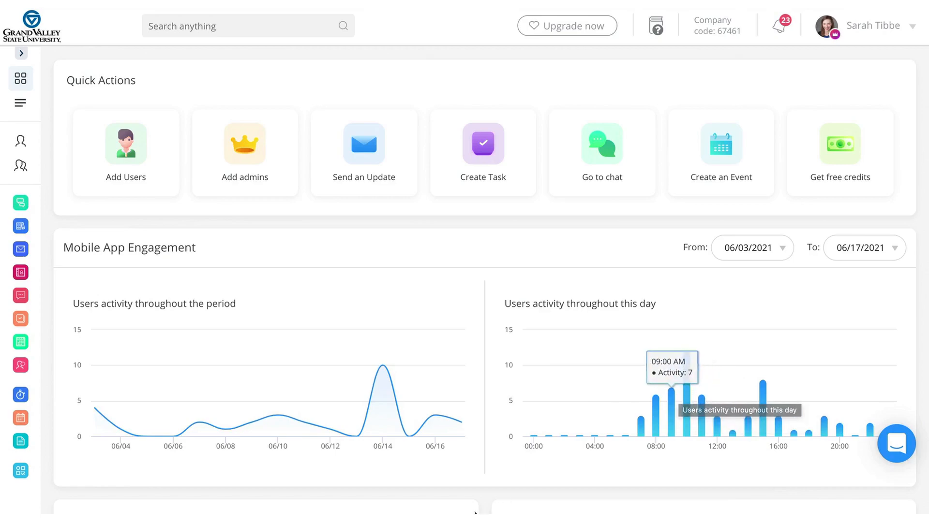
{"action": "mouse_move", "coordinate": [462, 472]}
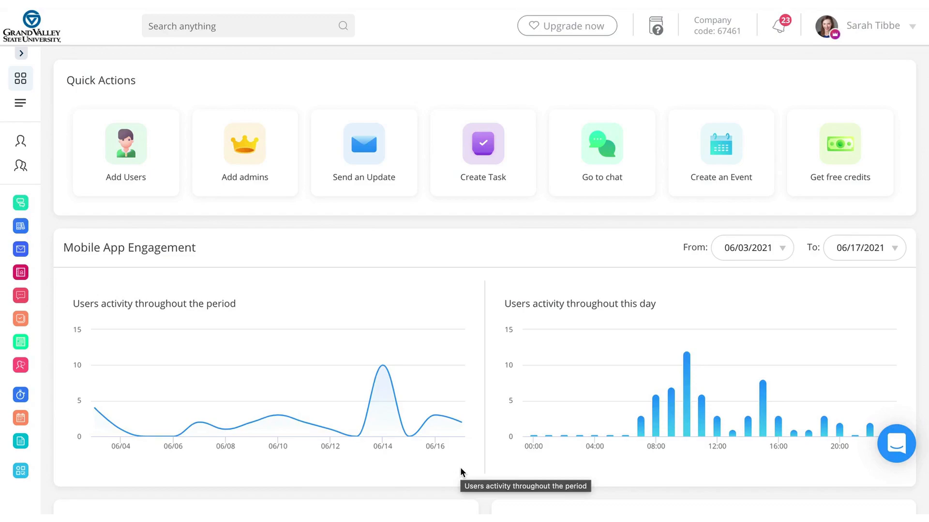
{"action": "mouse_move", "coordinate": [313, 240]}
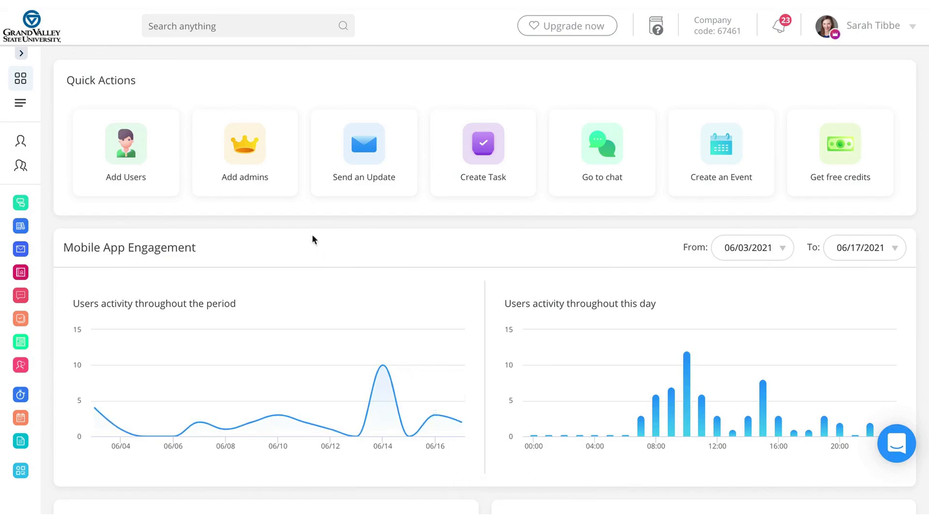
{"action": "mouse_move", "coordinate": [39, 106]}
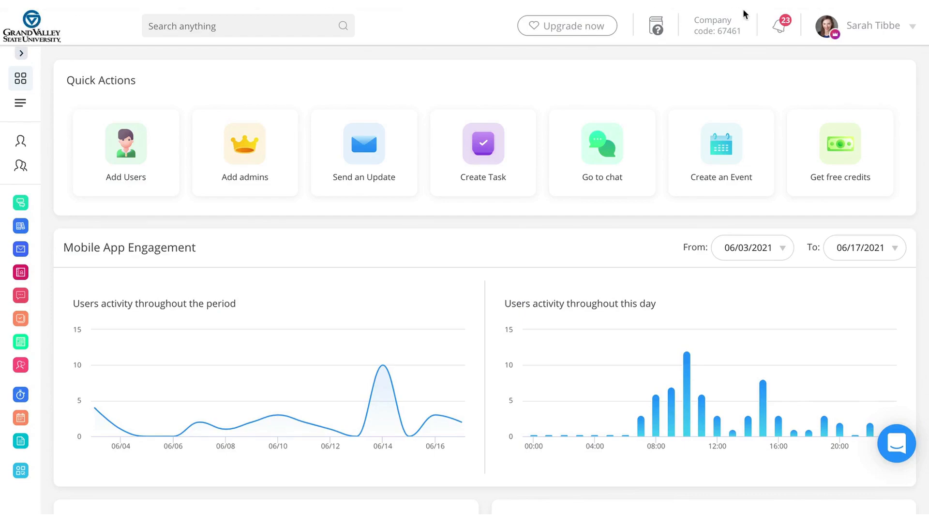
{"action": "mouse_move", "coordinate": [429, 172]}
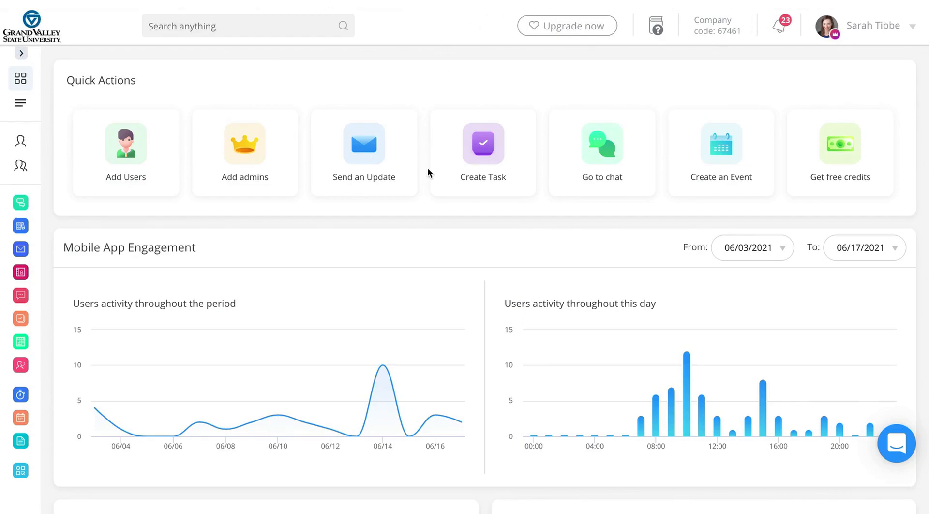
Scroll down through the dashboard's Quick Actions cards and back up
{"action": "scroll", "scroll_direction": "down", "scroll_amount": 3}
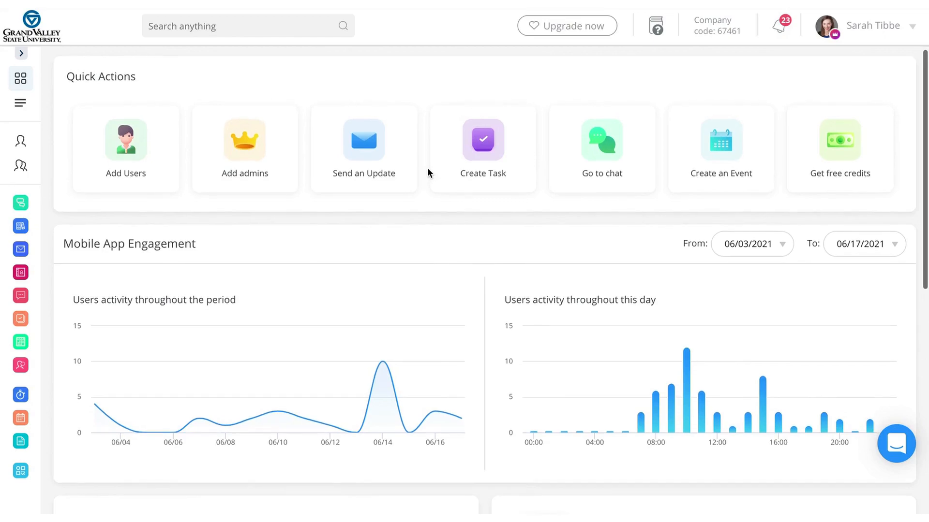
{"action": "scroll", "scroll_direction": "down", "scroll_amount": 3}
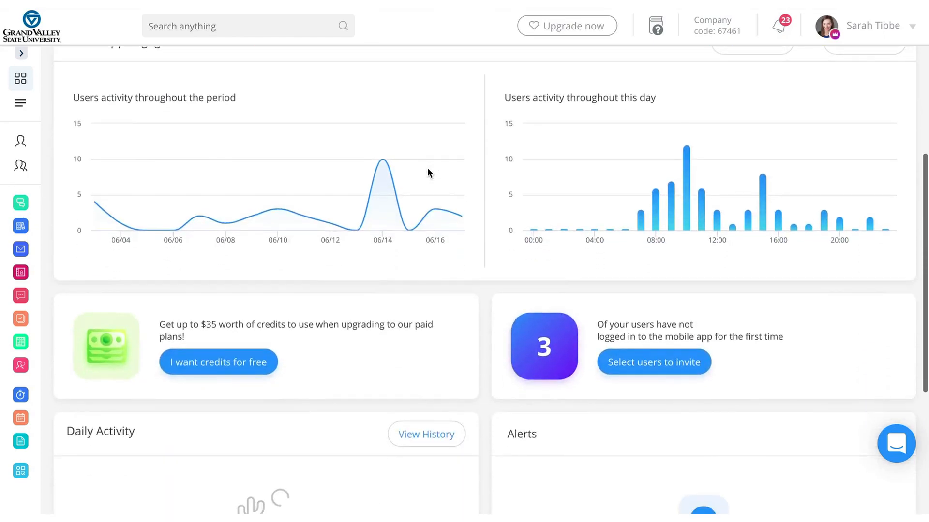
{"action": "mouse_move", "coordinate": [429, 173]}
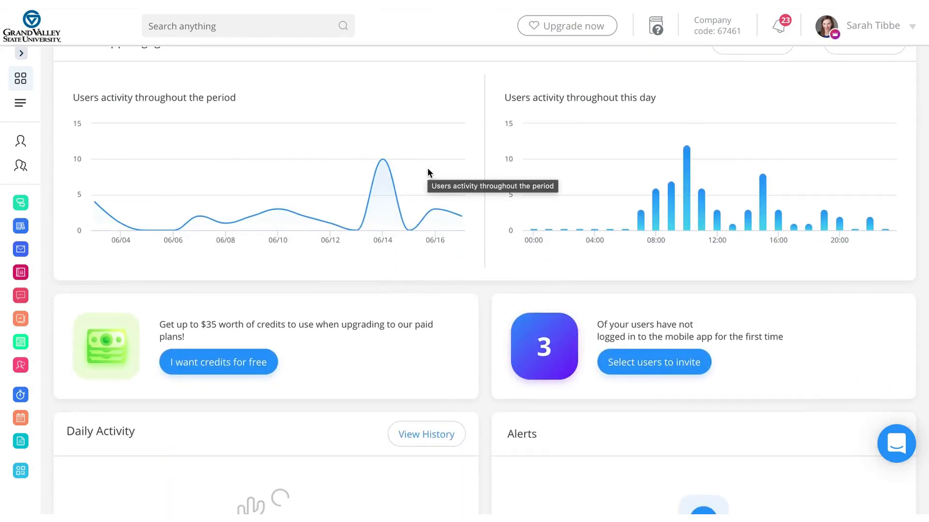
{"action": "scroll", "scroll_direction": "down", "scroll_amount": 3}
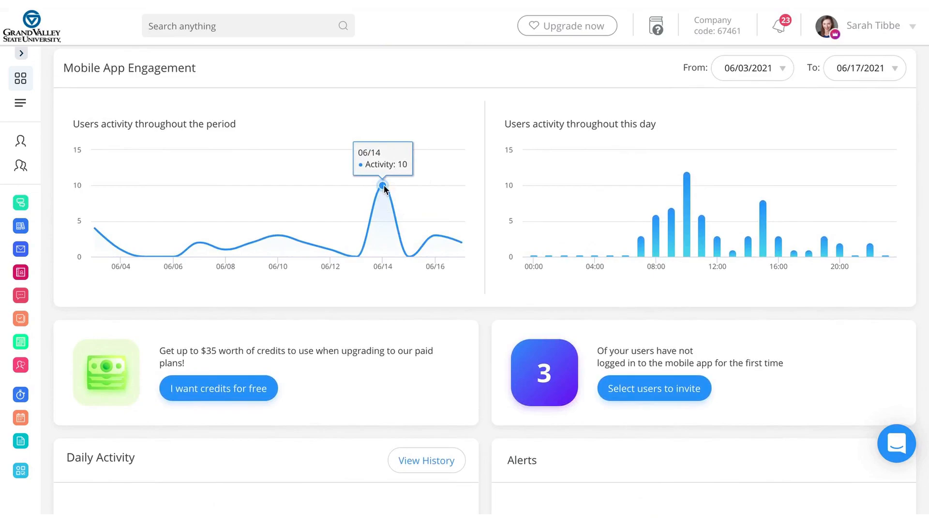
{"action": "mouse_move", "coordinate": [384, 190]}
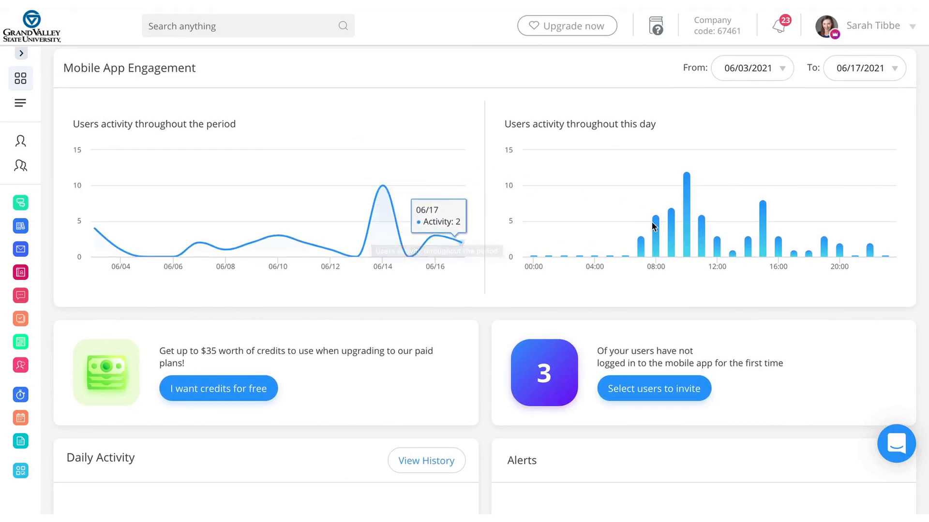
{"action": "scroll", "scroll_direction": "down", "scroll_amount": 3}
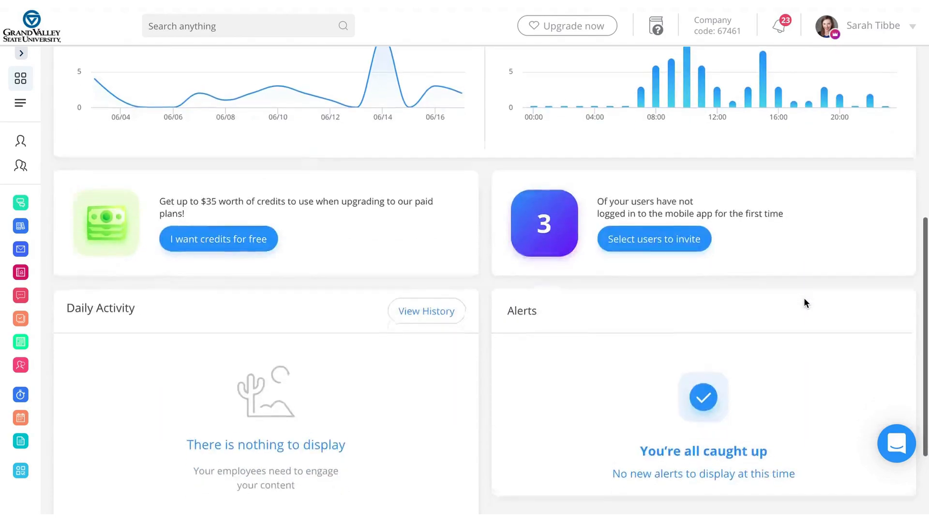
{"action": "scroll", "scroll_direction": "down", "scroll_amount": 3}
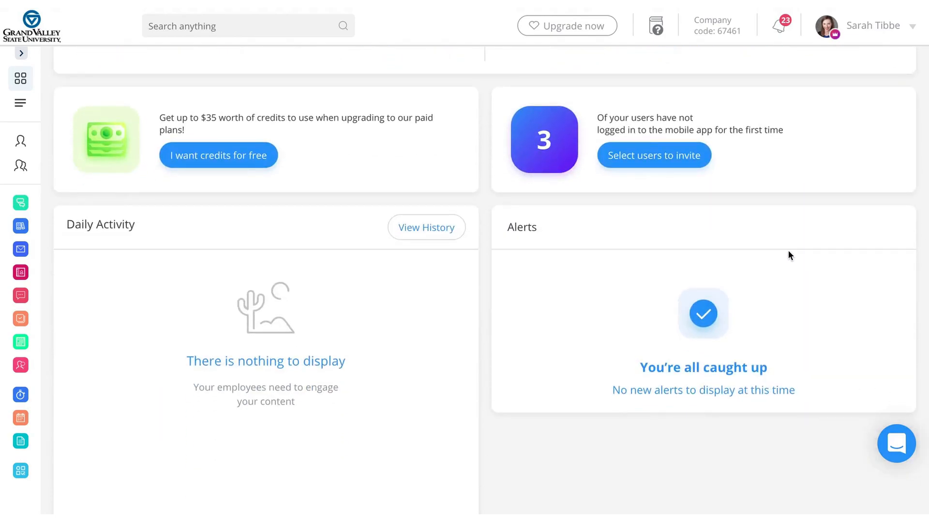
{"action": "mouse_move", "coordinate": [684, 342]}
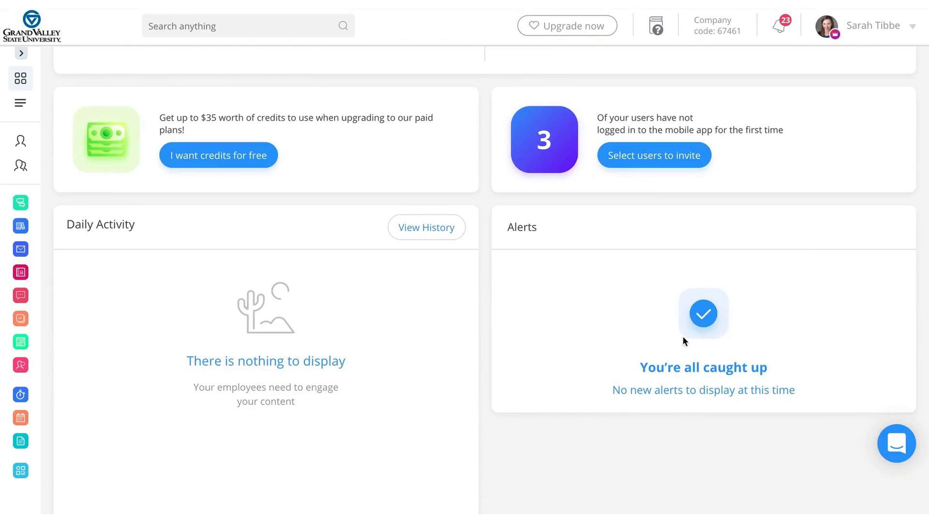
{"action": "scroll", "scroll_direction": "up", "scroll_amount": 3}
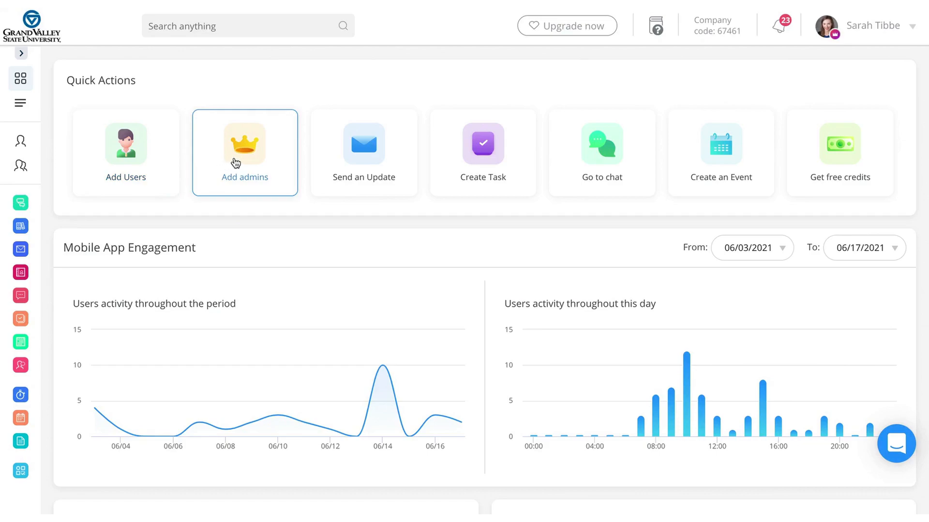
{"action": "mouse_move", "coordinate": [602, 148]}
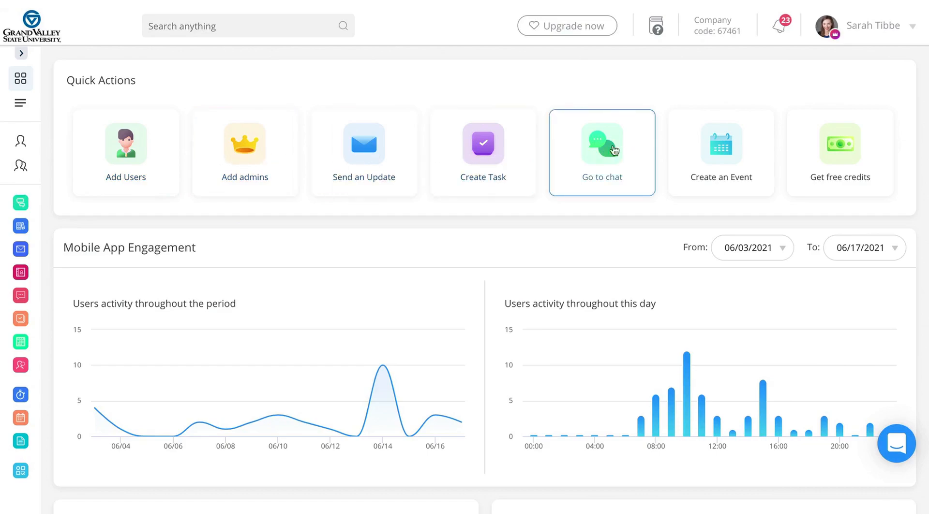
{"action": "mouse_move", "coordinate": [109, 101]}
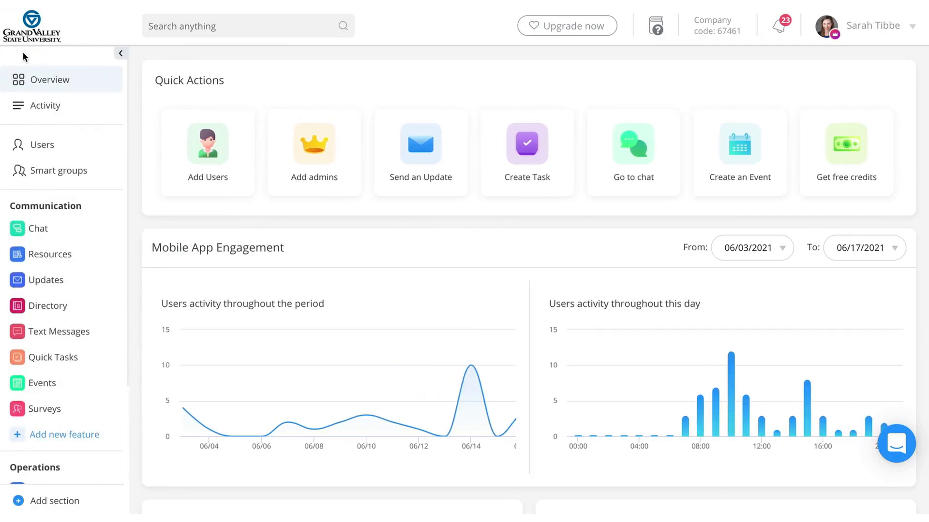
{"action": "mouse_move", "coordinate": [56, 81]}
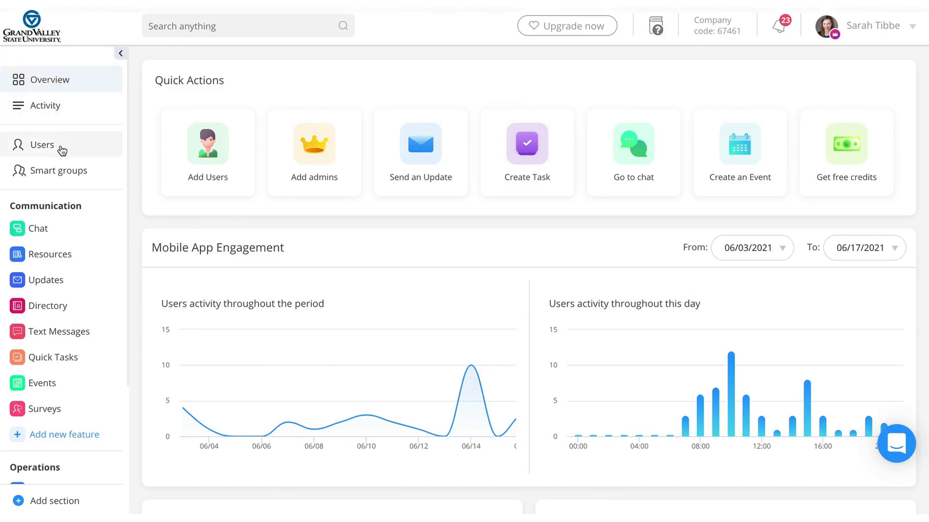
Open Users, view the Admins and Archived tabs, then return to Mobile users
{"action": "left_click", "coordinate": [42, 145]}
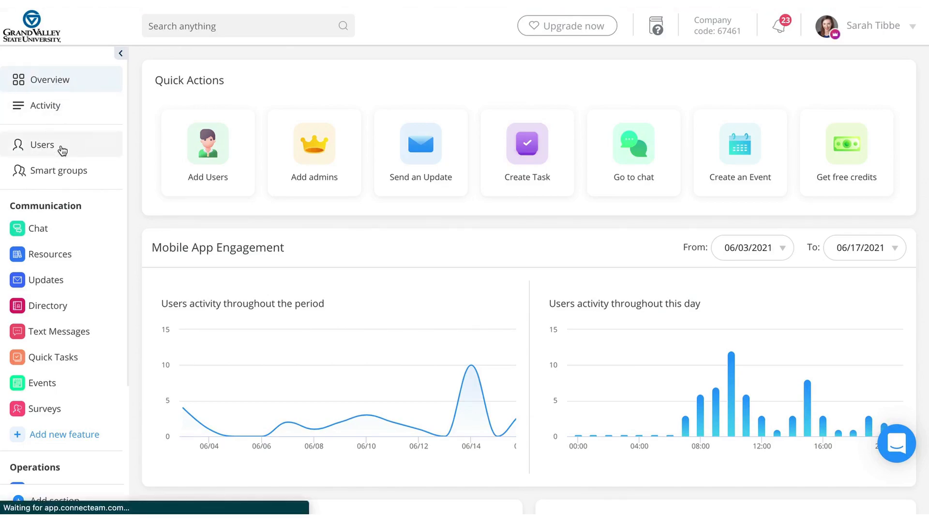
{"action": "left_click", "coordinate": [42, 144]}
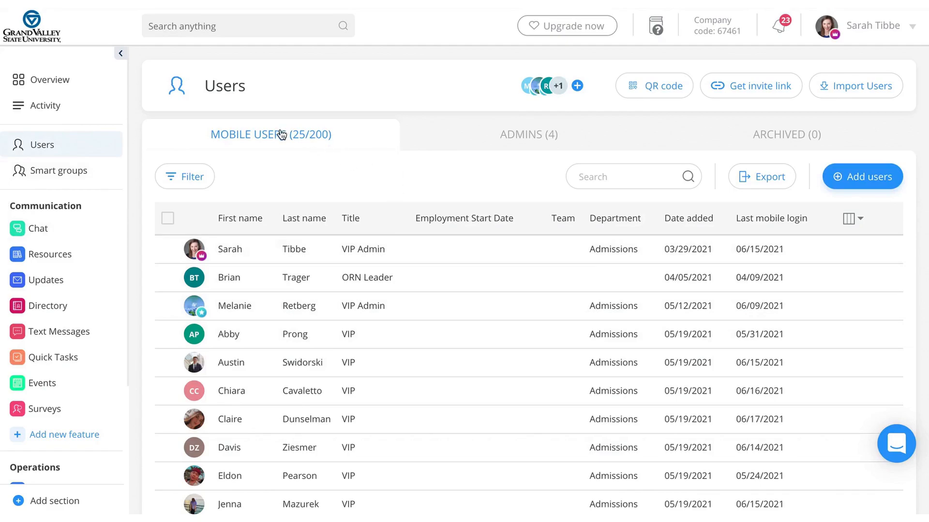
{"action": "left_click", "coordinate": [527, 134]}
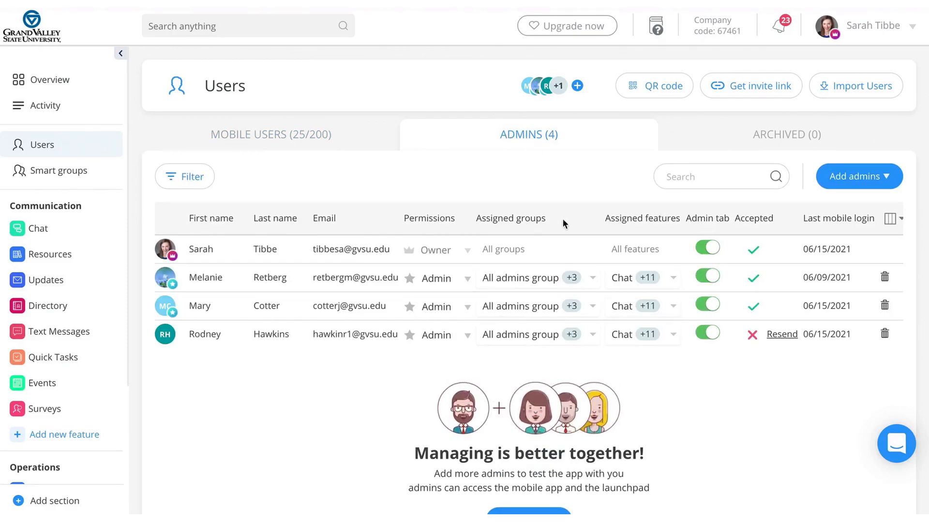
{"action": "left_click", "coordinate": [785, 135]}
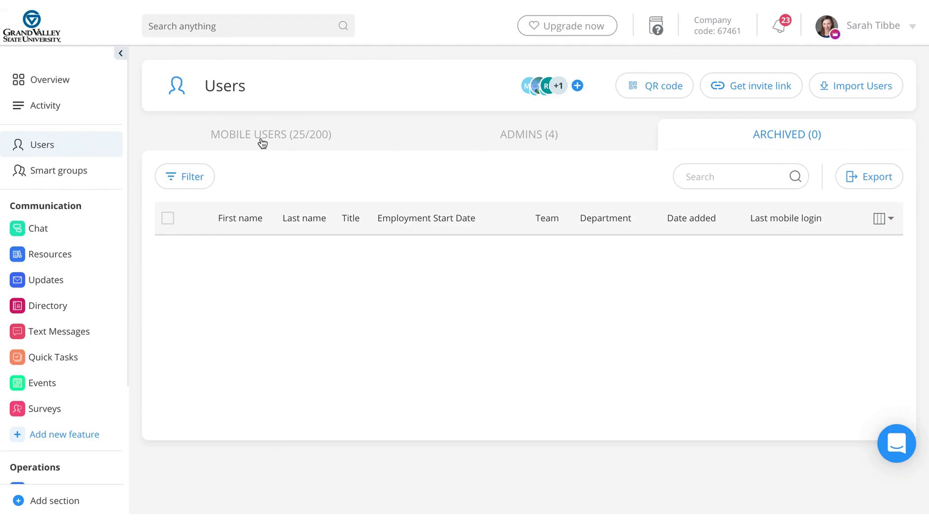
{"action": "left_click", "coordinate": [271, 134]}
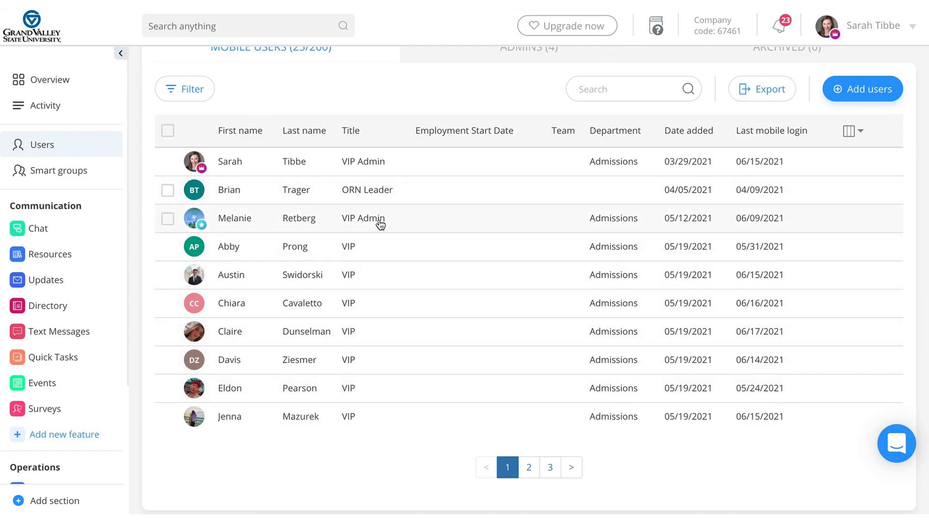
{"action": "mouse_move", "coordinate": [626, 239]}
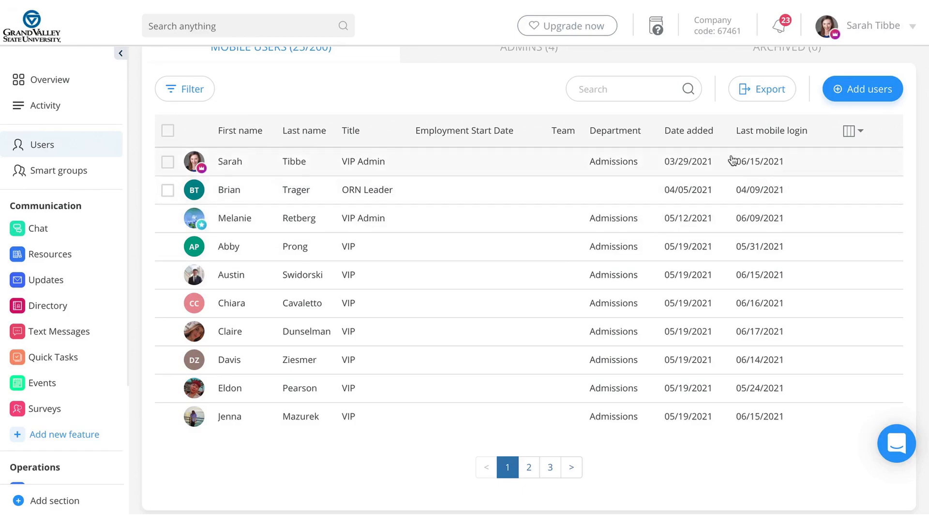
{"action": "mouse_move", "coordinate": [172, 180]}
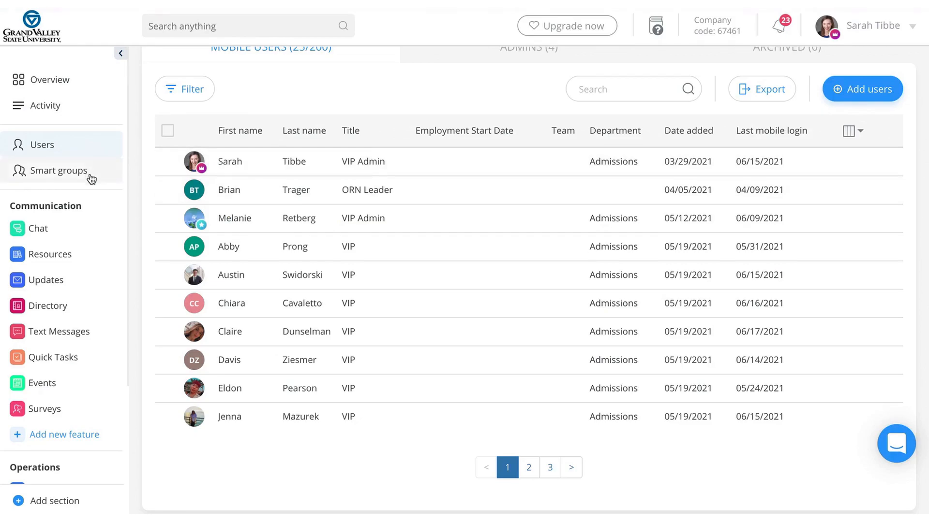
Open Smart groups and scroll the All admins, All users, Orientation Leaders and VIPs groups
{"action": "left_click", "coordinate": [58, 171]}
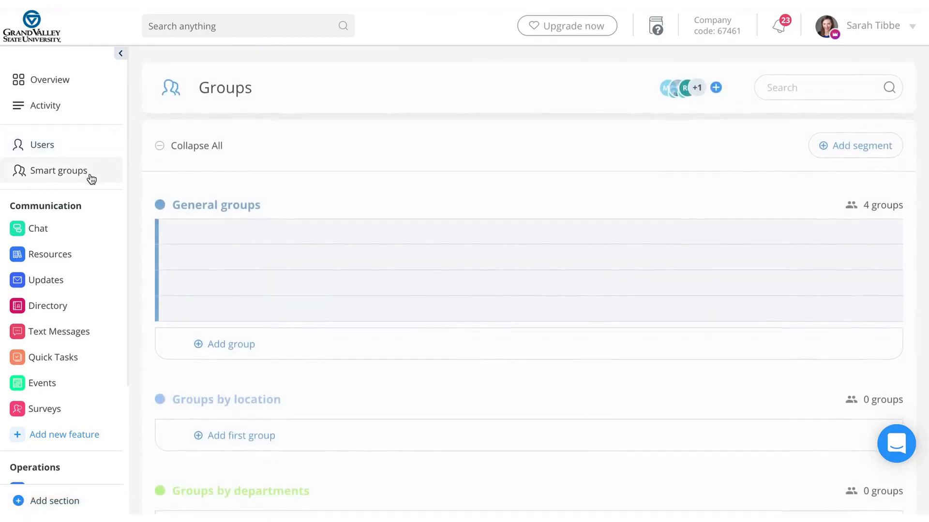
{"action": "left_click", "coordinate": [58, 171]}
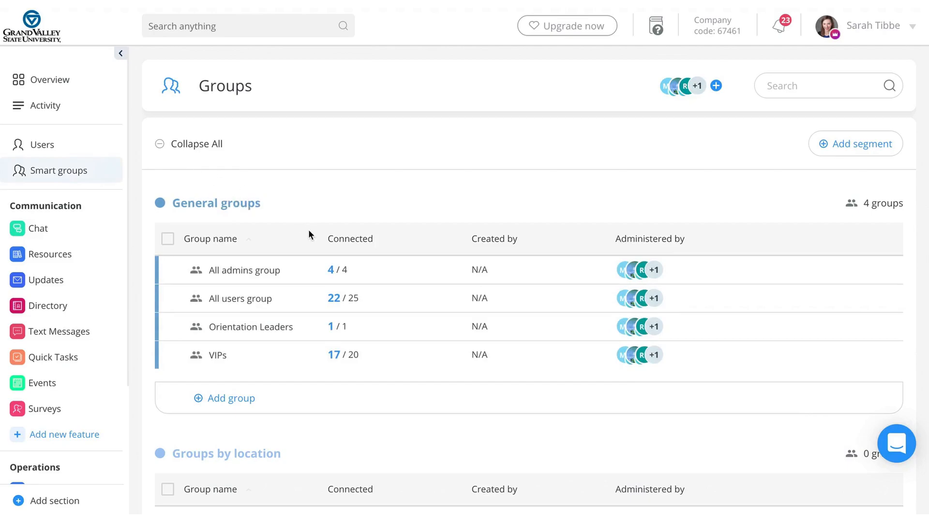
{"action": "scroll", "scroll_direction": "down", "scroll_amount": 3}
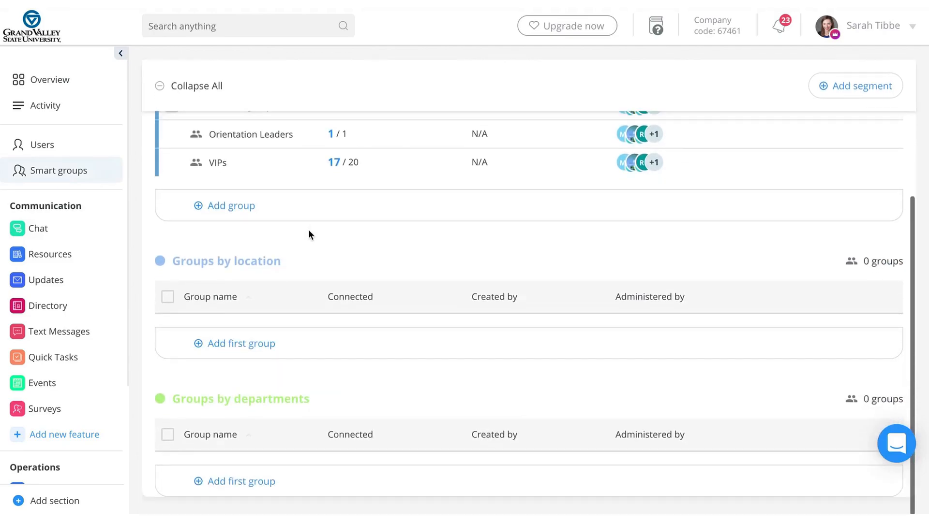
{"action": "mouse_move", "coordinate": [360, 198]}
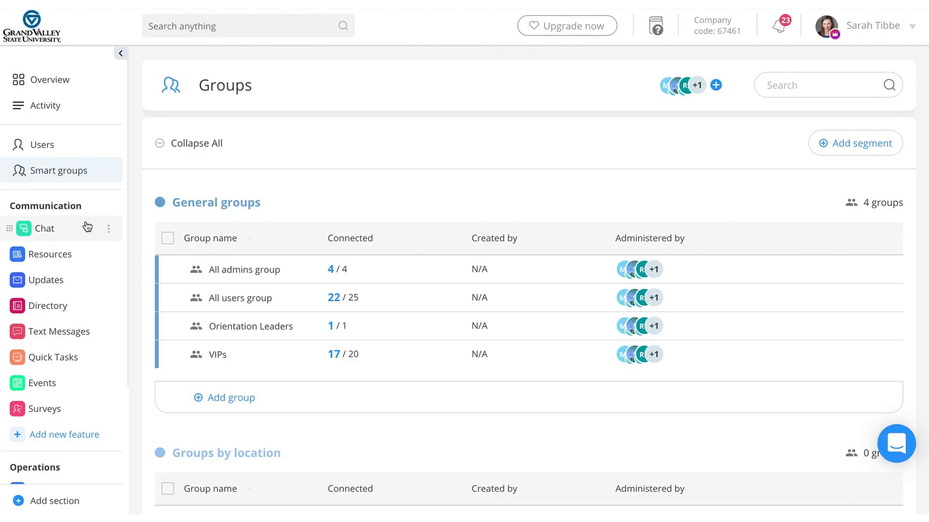
{"action": "mouse_move", "coordinate": [58, 254]}
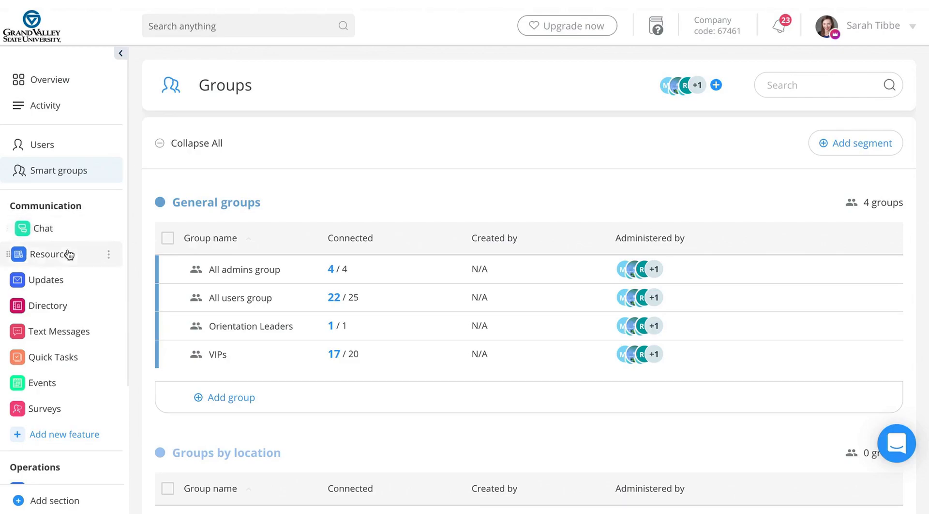
{"action": "mouse_move", "coordinate": [43, 229]}
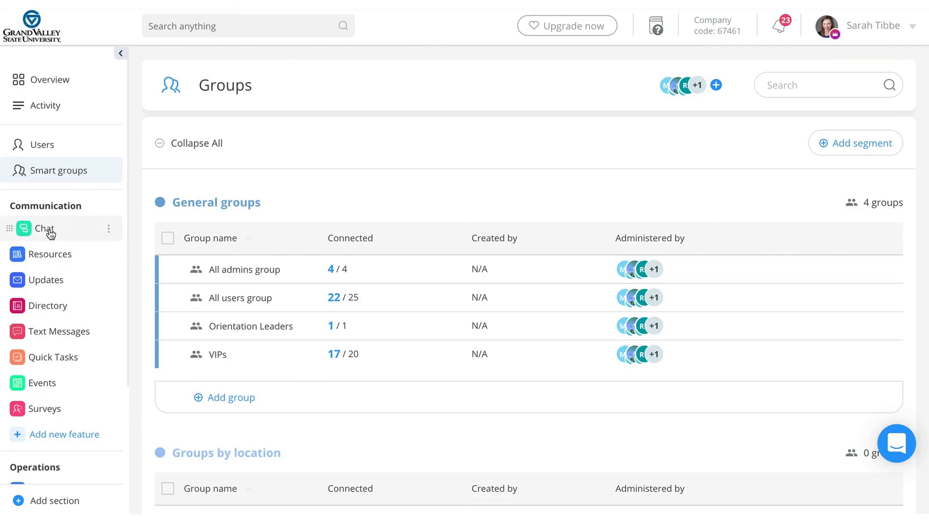
Open Chat and view the All users team chat, Stella's chat, then Claire's conversation
{"action": "left_click", "coordinate": [43, 229]}
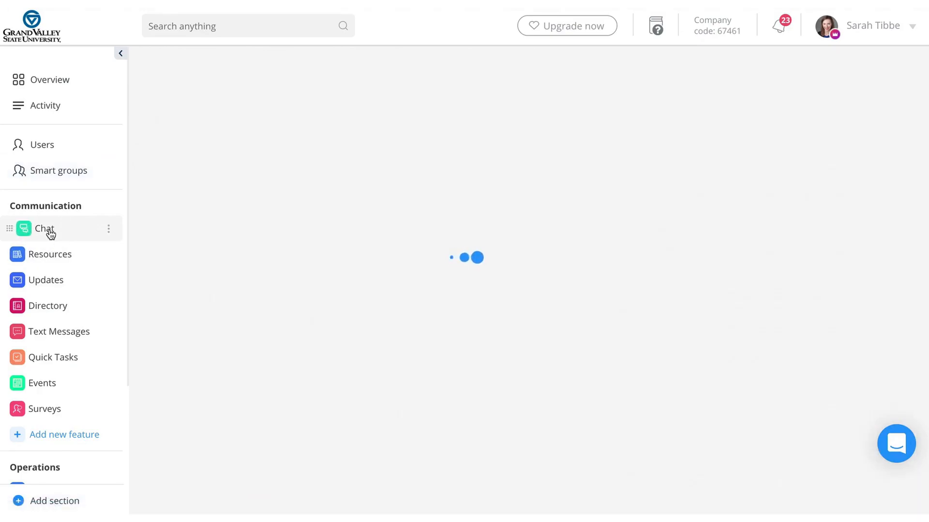
{"action": "left_click", "coordinate": [44, 230]}
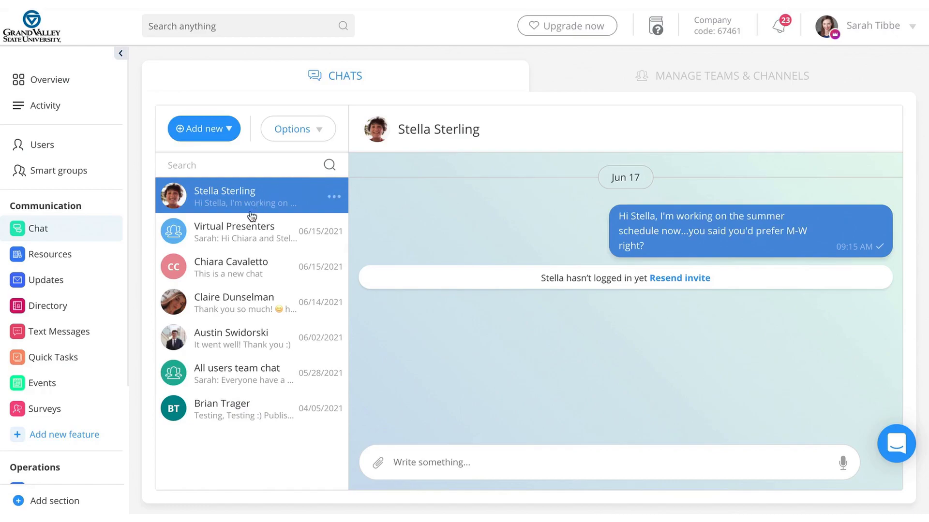
{"action": "left_click", "coordinate": [245, 372]}
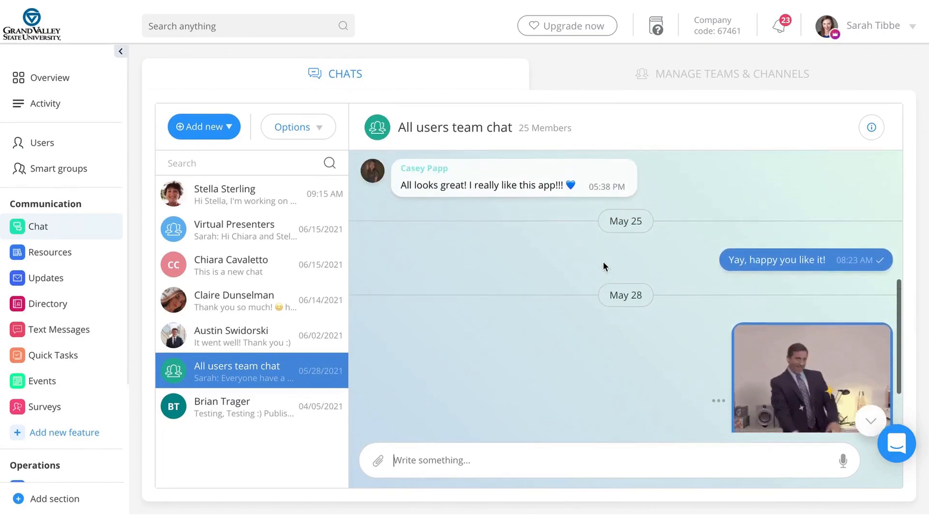
{"action": "scroll", "scroll_direction": "down", "scroll_amount": 3}
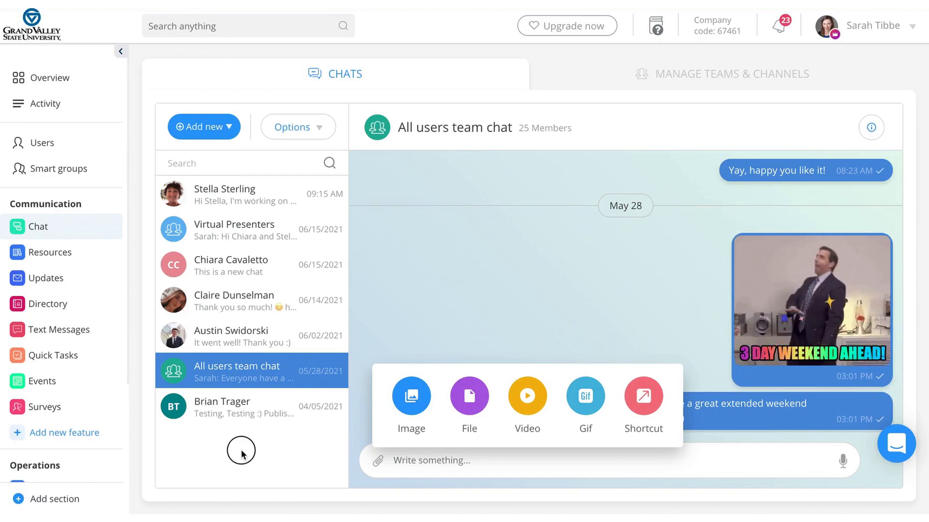
{"action": "left_click", "coordinate": [243, 195]}
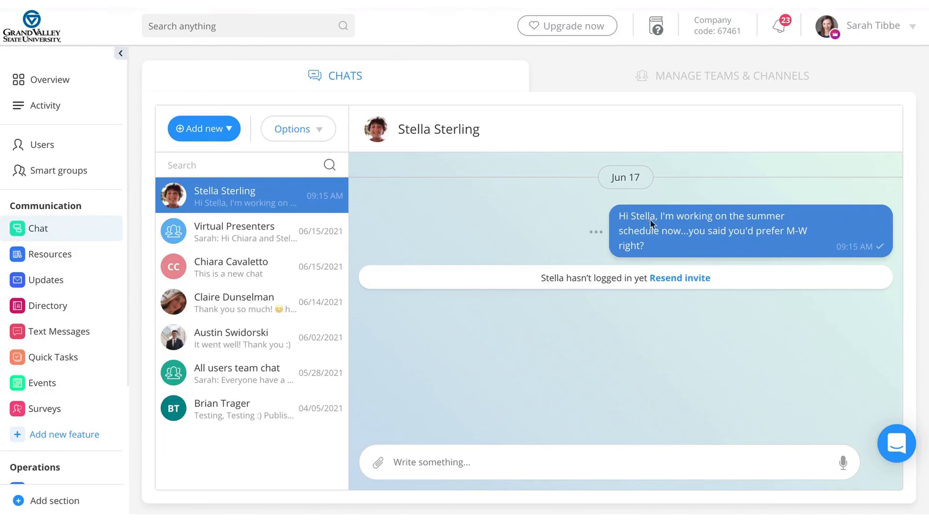
{"action": "left_click", "coordinate": [234, 302]}
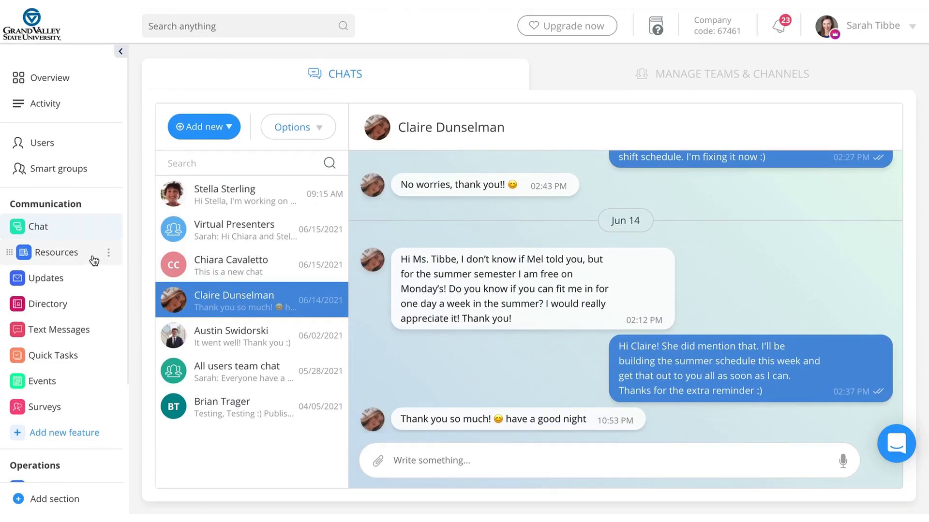
Open Resources to list Admissions Staff, VIP Information and VIP Training Manual
{"action": "left_click", "coordinate": [56, 253]}
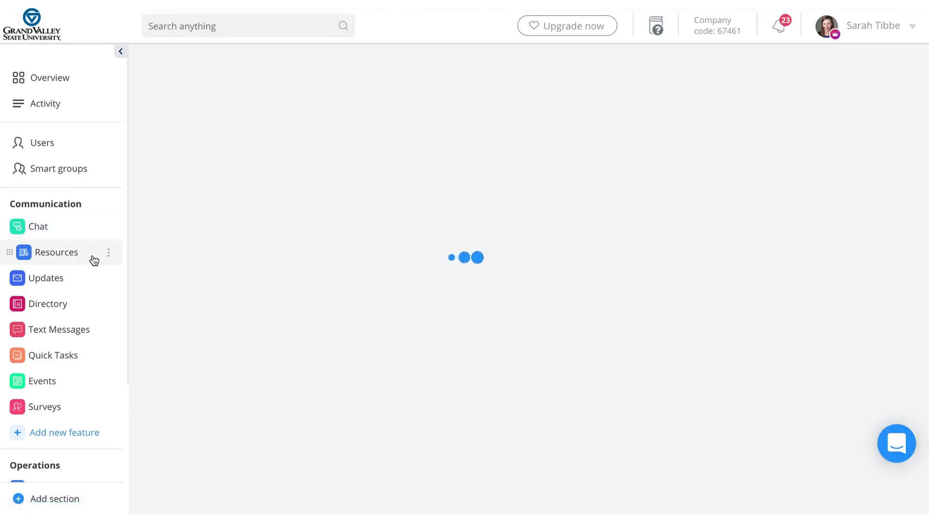
{"action": "left_click", "coordinate": [56, 252]}
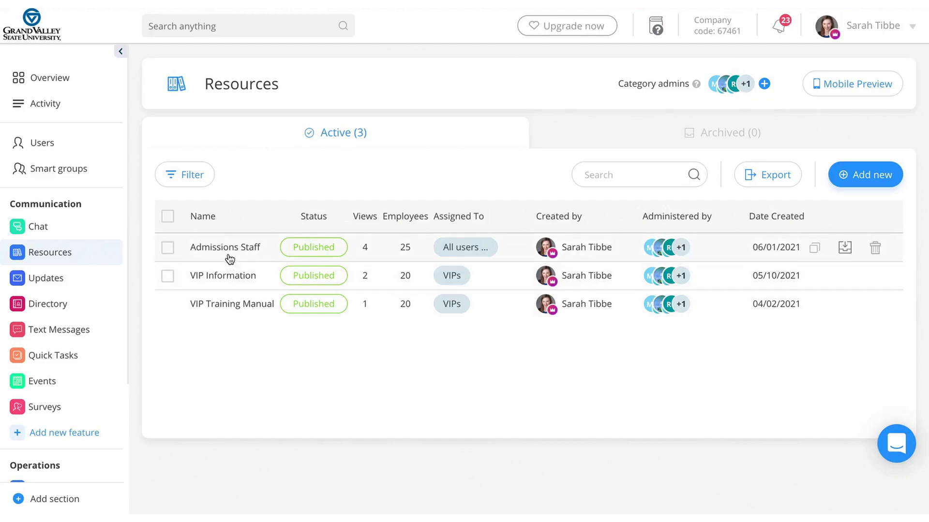
{"action": "mouse_move", "coordinate": [230, 293]}
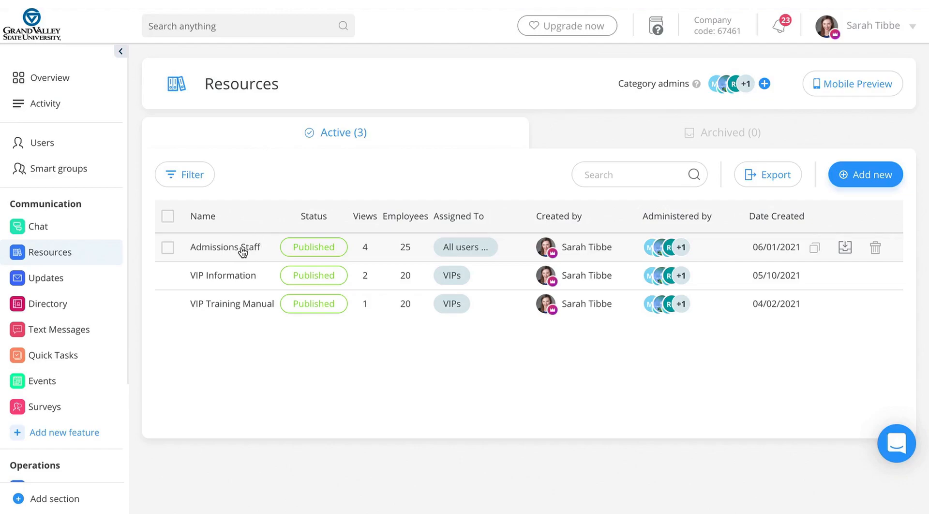
Open the Admissions Staff resource and scroll through its engagement and completion statistics
{"action": "left_click", "coordinate": [225, 247]}
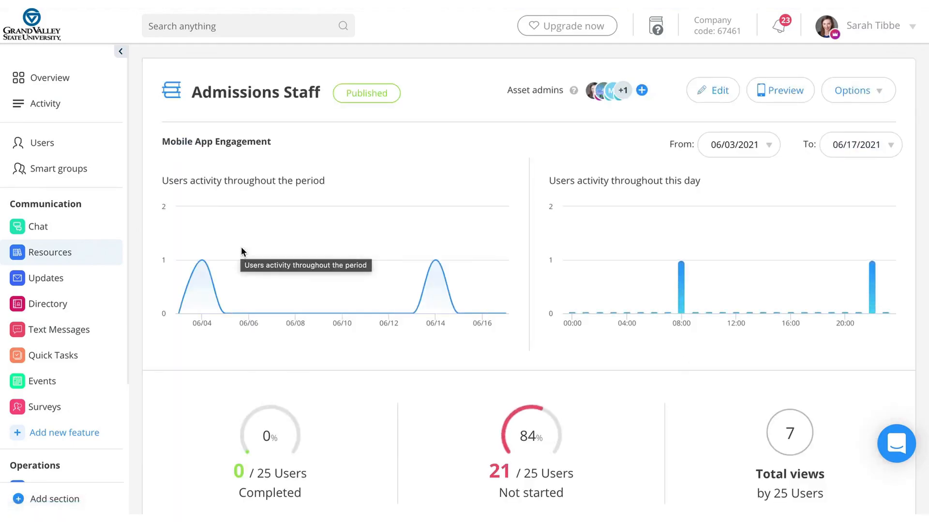
{"action": "scroll", "scroll_direction": "down", "scroll_amount": 3}
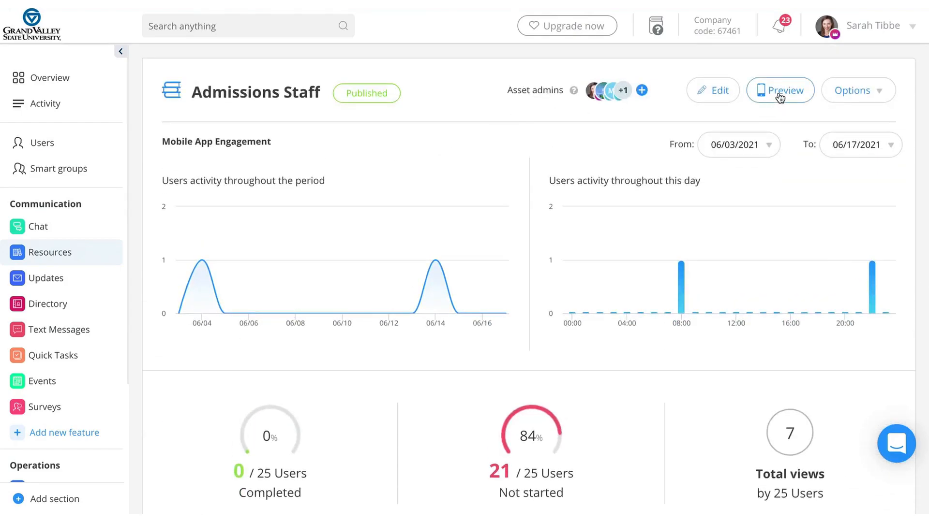
{"action": "left_click", "coordinate": [780, 90]}
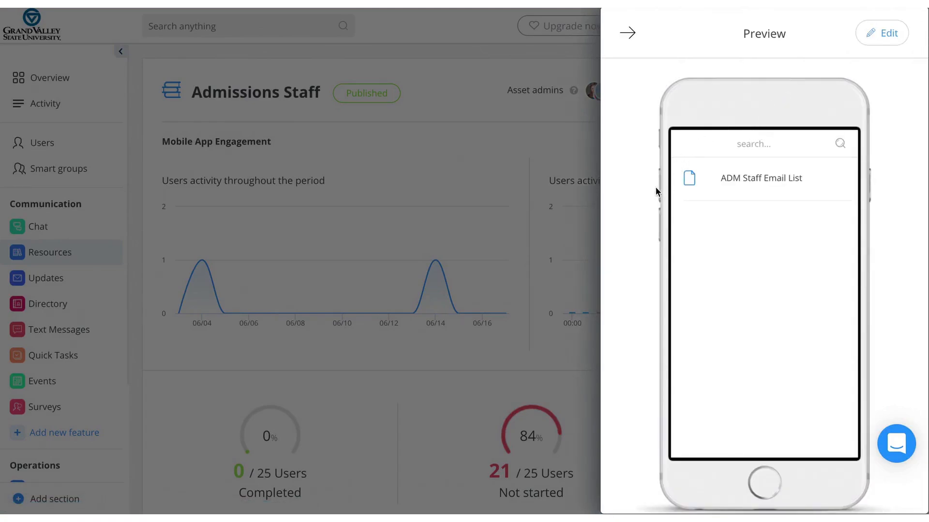
{"action": "mouse_move", "coordinate": [679, 177]}
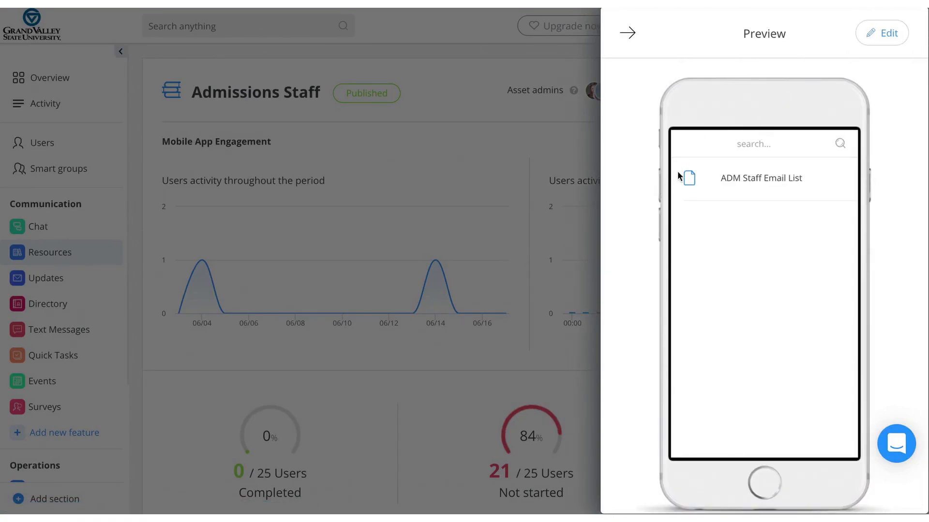
{"action": "left_click", "coordinate": [761, 177]}
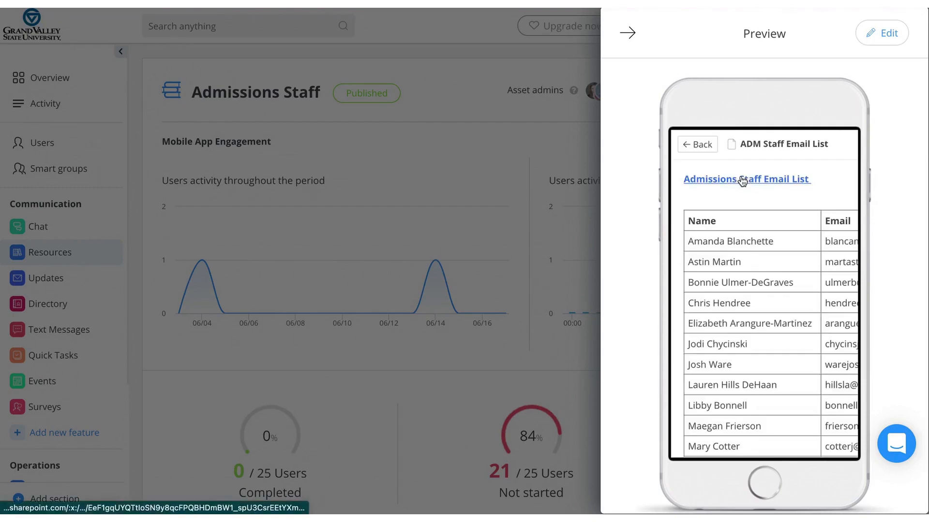
{"action": "scroll", "scroll_direction": "down", "scroll_amount": 3}
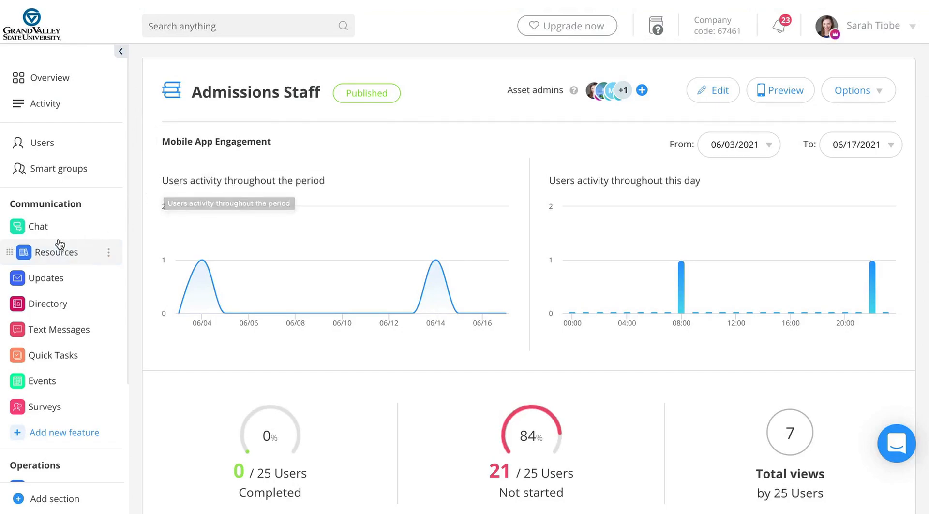
{"action": "mouse_move", "coordinate": [50, 278]}
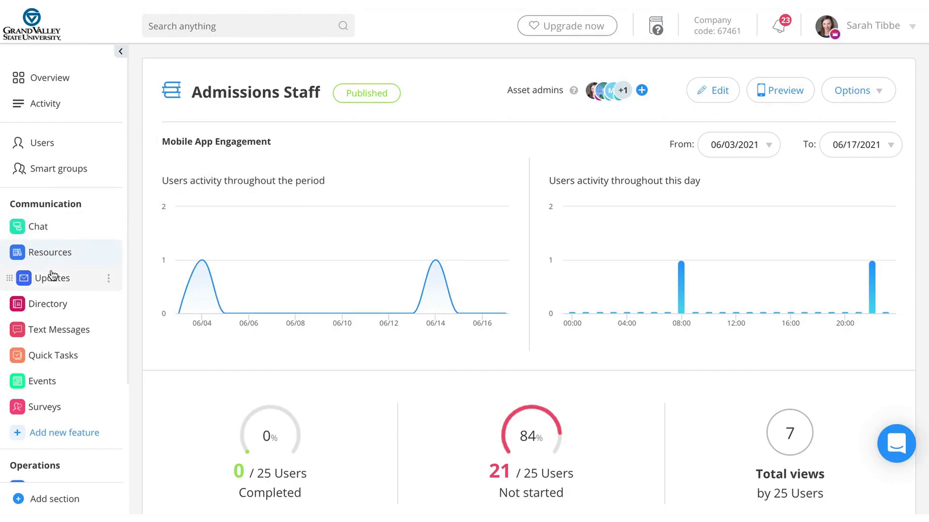
Open Updates and scroll through the twelve active published updates
{"action": "left_click", "coordinate": [52, 278]}
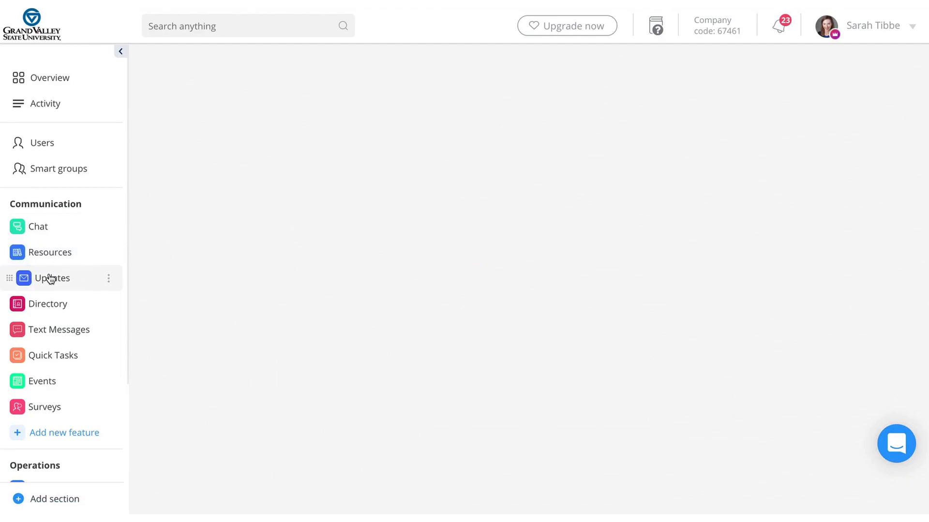
{"action": "left_click", "coordinate": [51, 278]}
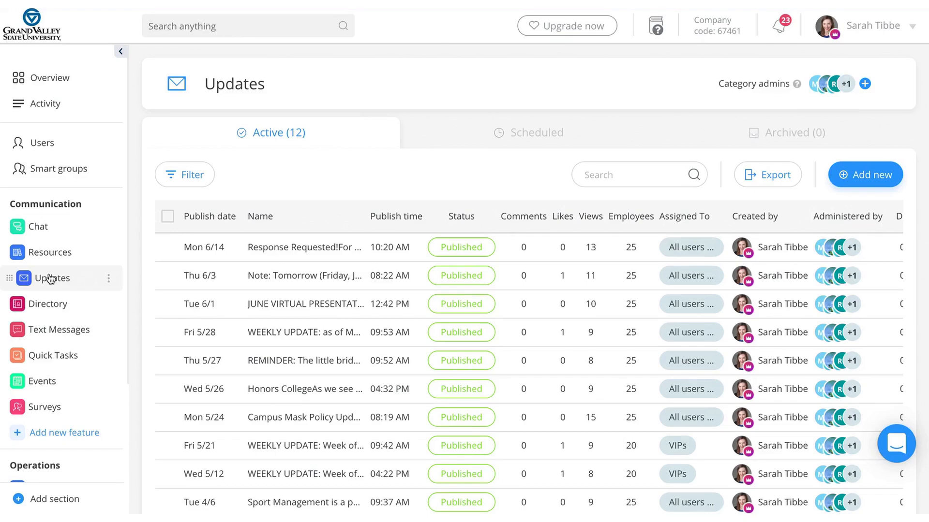
{"action": "mouse_move", "coordinate": [271, 304]}
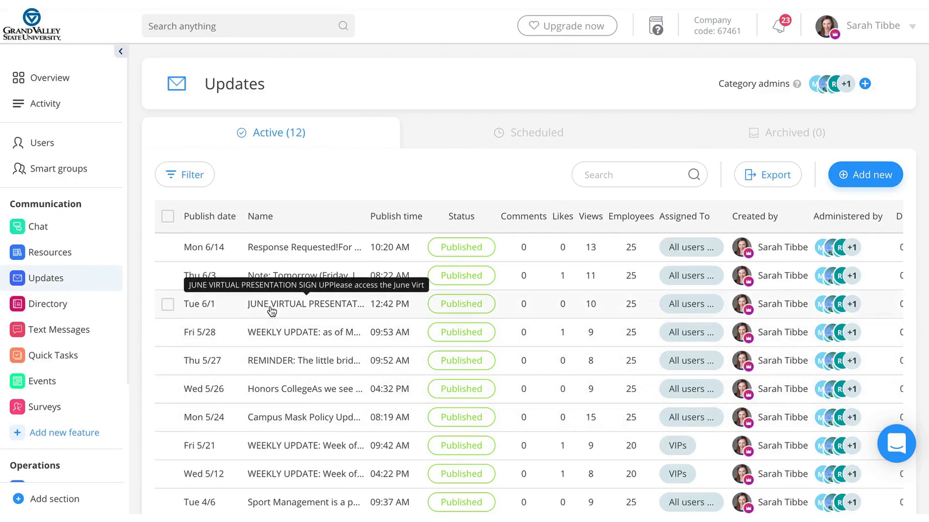
{"action": "scroll", "scroll_direction": "down", "scroll_amount": 3}
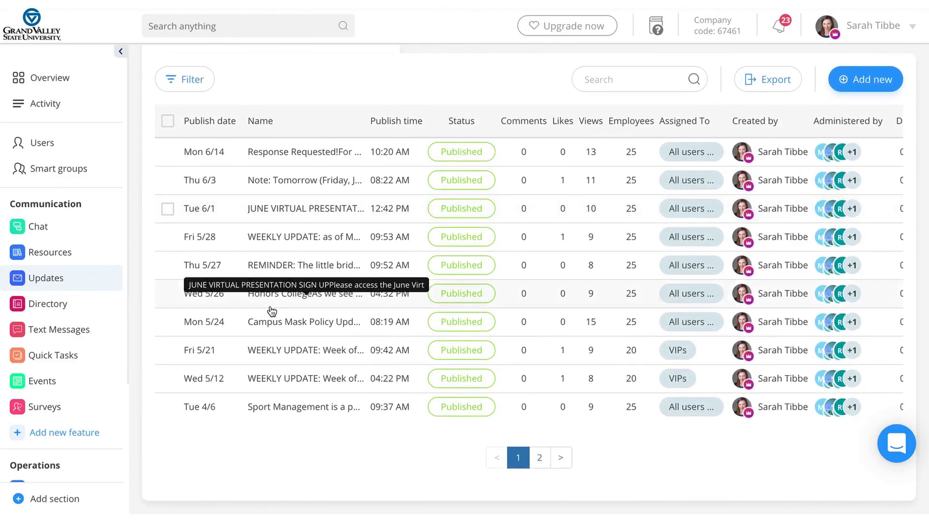
{"action": "mouse_move", "coordinate": [296, 428]}
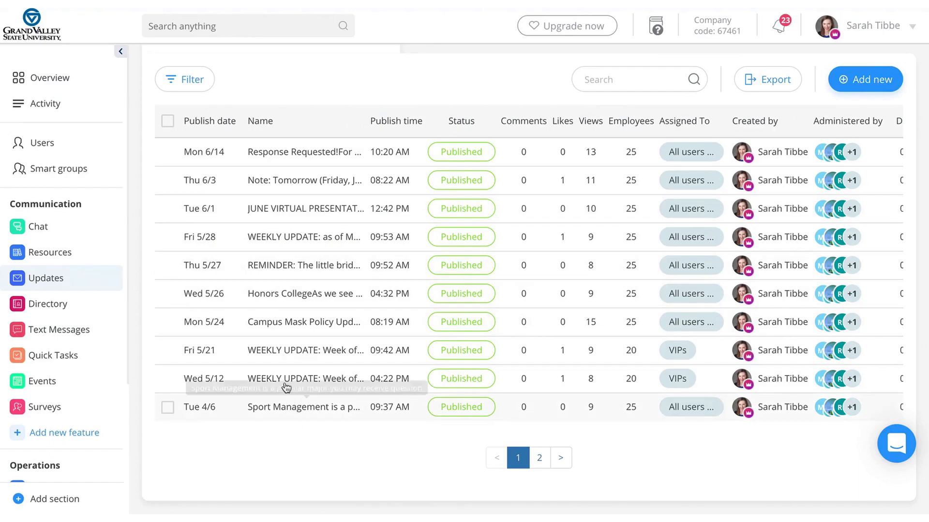
{"action": "mouse_move", "coordinate": [285, 324]}
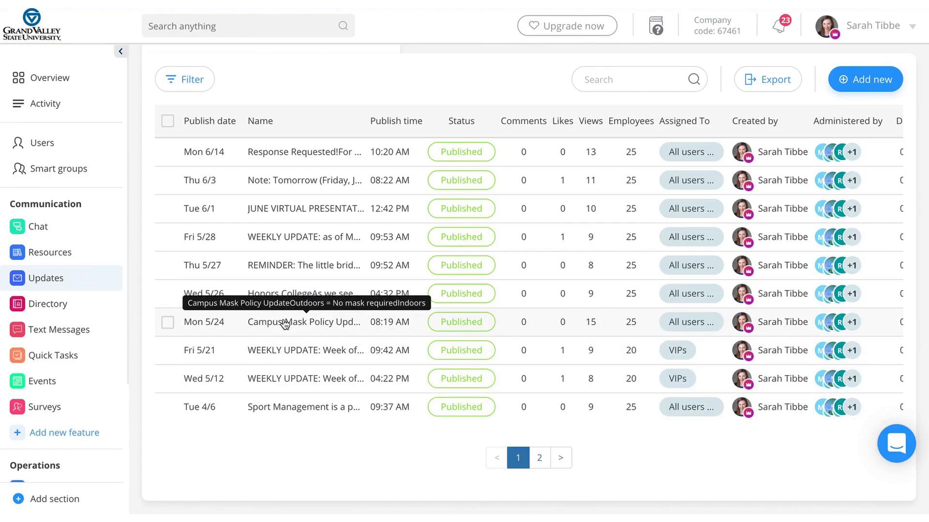
Open the Campus Mask Policy Update post from the Updates table
{"action": "left_click", "coordinate": [304, 321]}
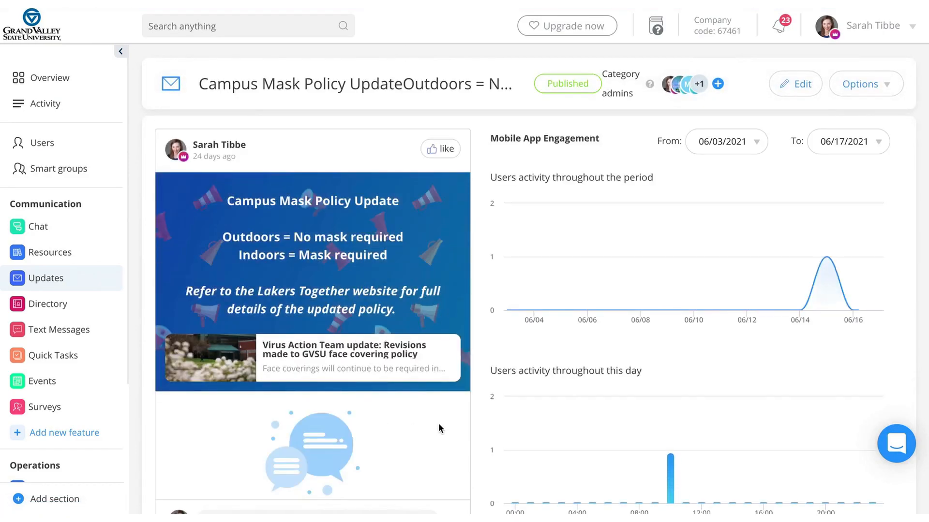
{"action": "mouse_move", "coordinate": [242, 345]}
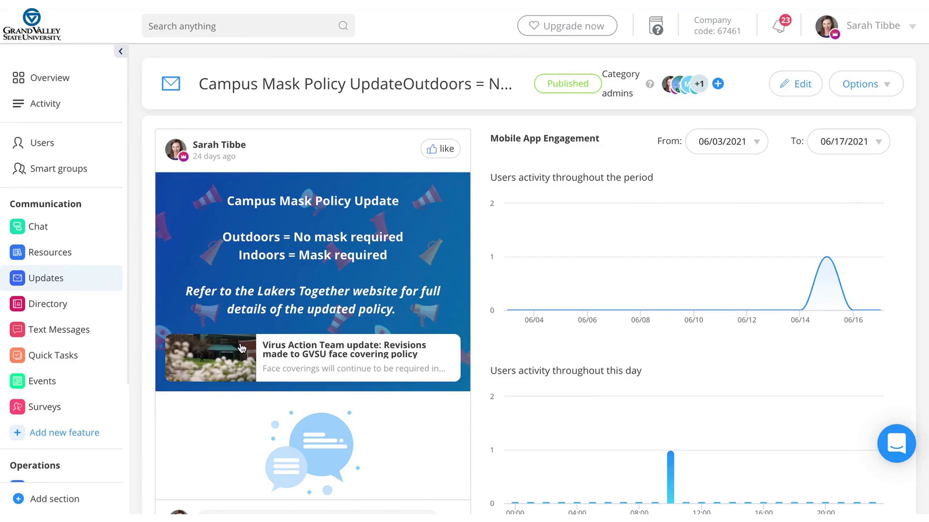
{"action": "mouse_move", "coordinate": [279, 358]}
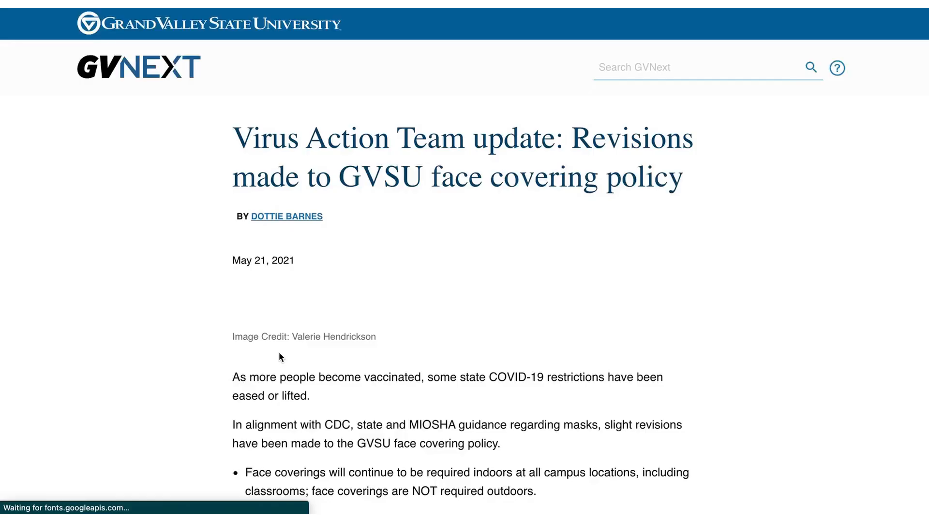
Scroll through the GVSU face covering policy article on GVNext
{"action": "scroll", "scroll_direction": "down", "scroll_amount": 3}
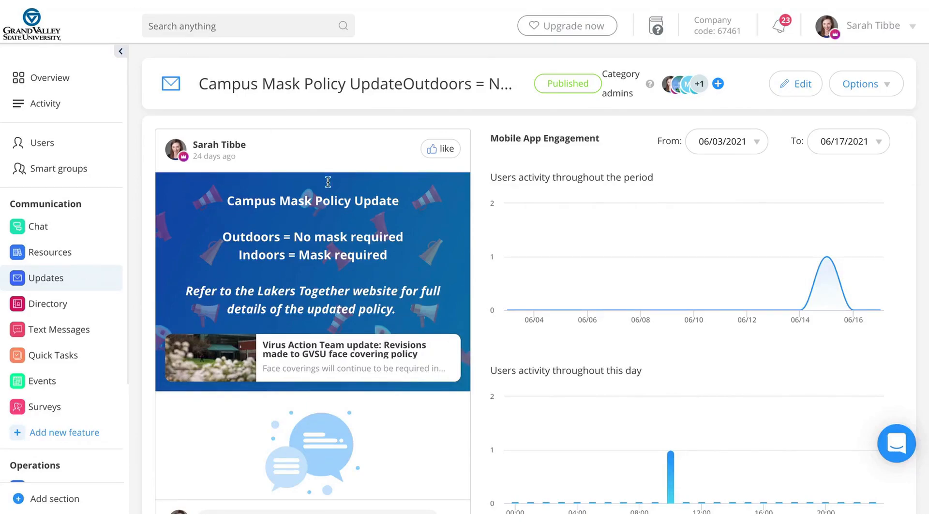
{"action": "mouse_move", "coordinate": [585, 293]}
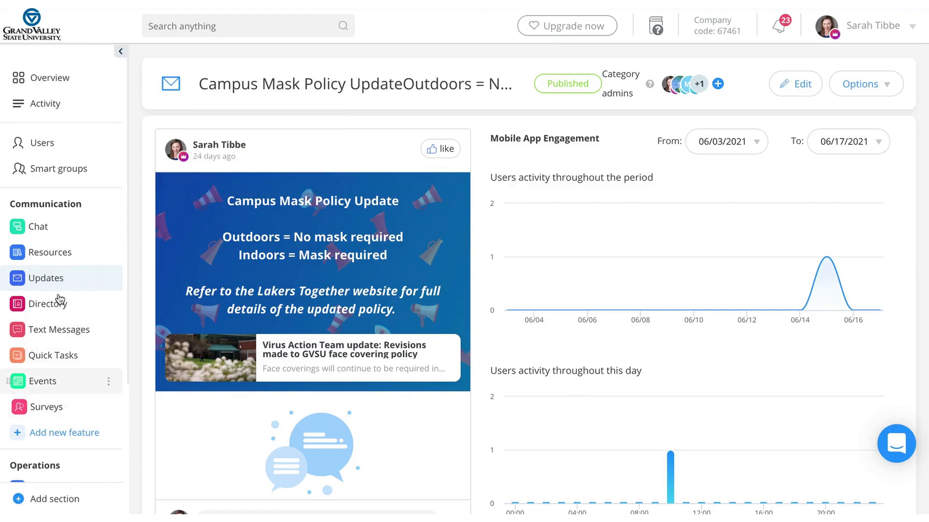
Return to the Active updates list, scroll it, and open the Honors College update
{"action": "left_click", "coordinate": [52, 279]}
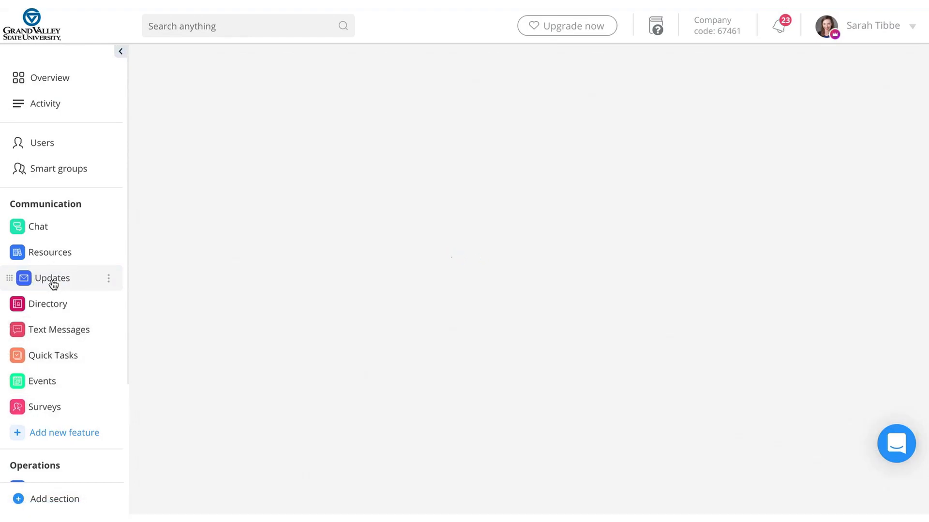
{"action": "left_click", "coordinate": [53, 278]}
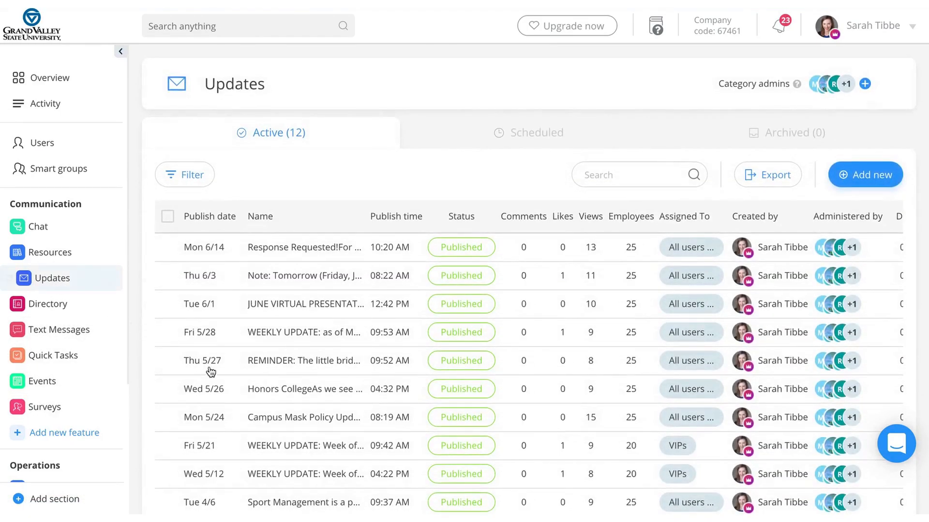
{"action": "scroll", "scroll_direction": "down", "scroll_amount": 3}
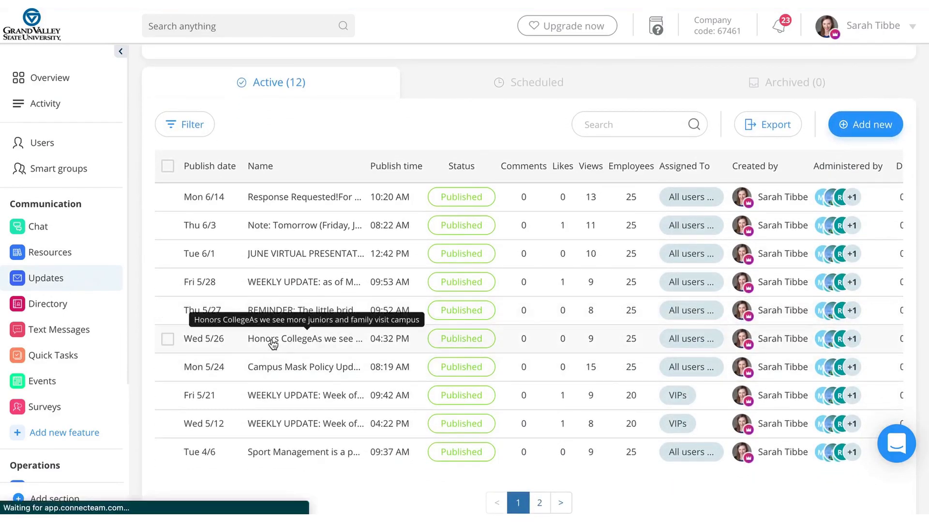
{"action": "left_click", "coordinate": [303, 339]}
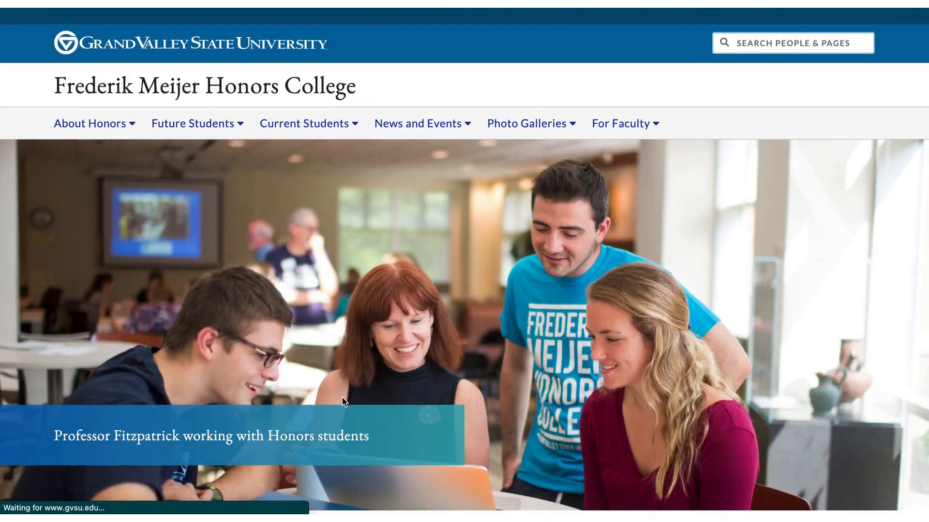
Scroll through the Honors College update about juniors and families visiting campus
{"action": "scroll", "scroll_direction": "down", "scroll_amount": 3}
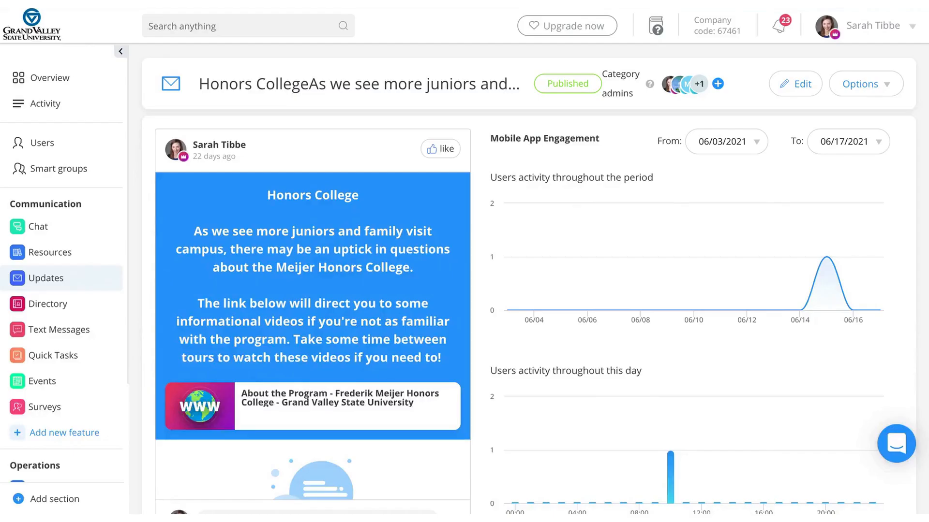
{"action": "mouse_move", "coordinate": [87, 24]}
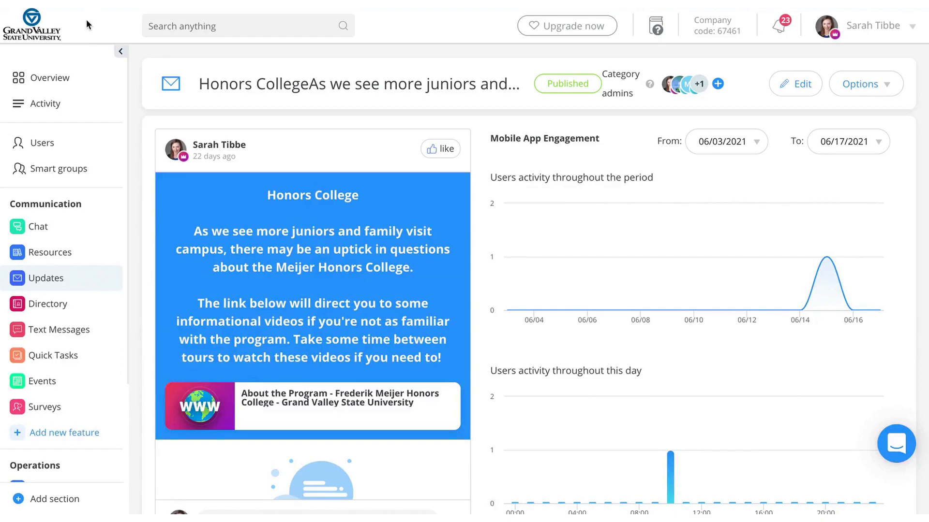
{"action": "mouse_move", "coordinate": [58, 169]}
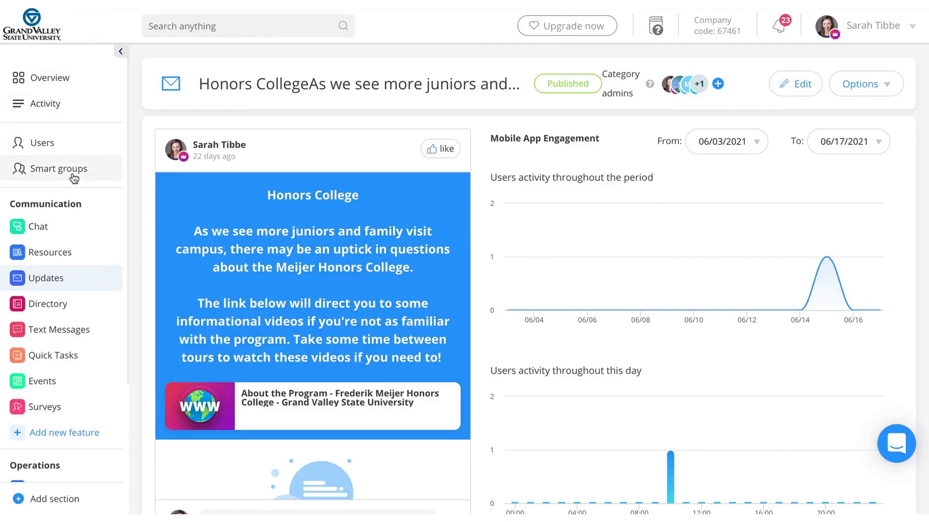
{"action": "mouse_move", "coordinate": [54, 304]}
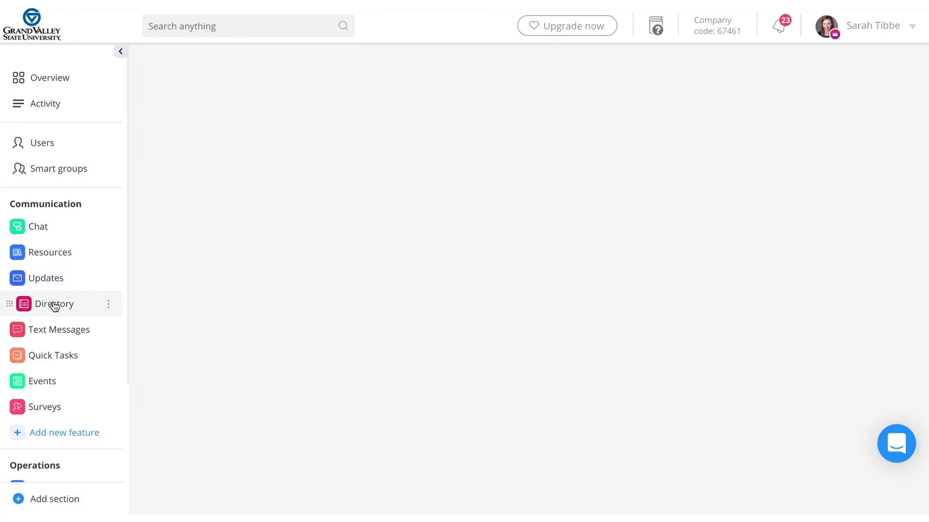
Open Directory and scroll the Users list of phone numbers and app visibility
{"action": "left_click", "coordinate": [53, 304]}
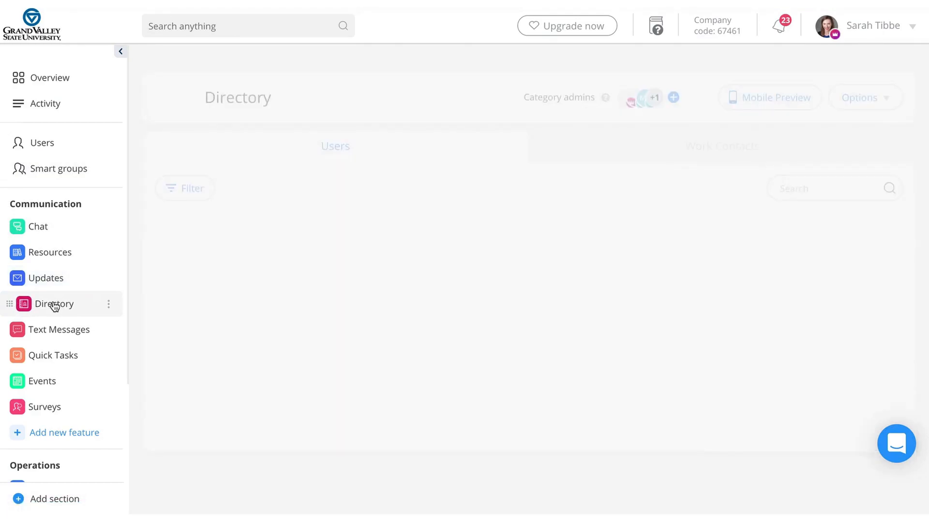
{"action": "left_click", "coordinate": [53, 304]}
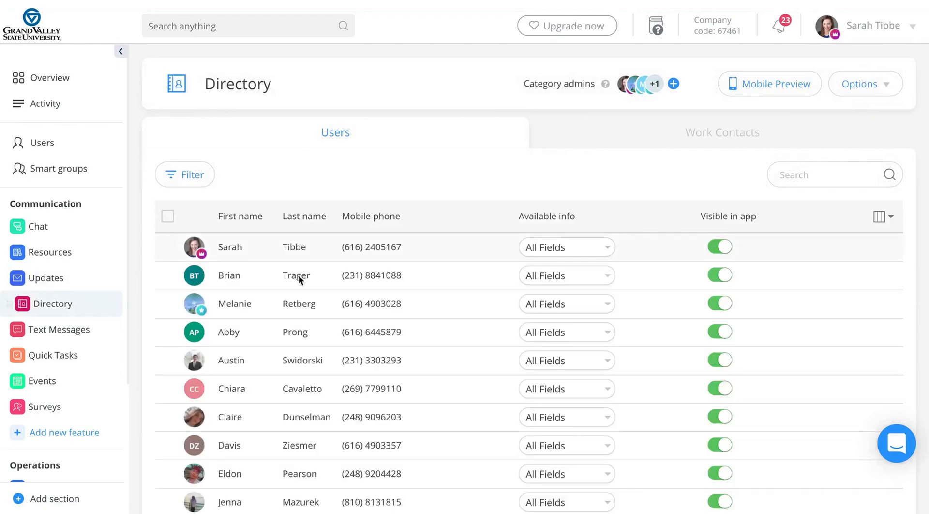
{"action": "scroll", "scroll_direction": "down", "scroll_amount": 3}
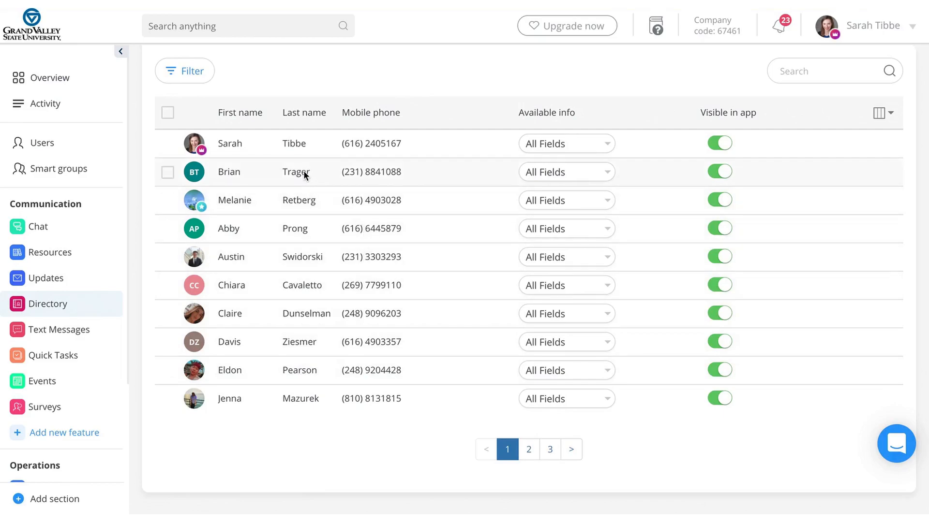
{"action": "mouse_move", "coordinate": [304, 176]}
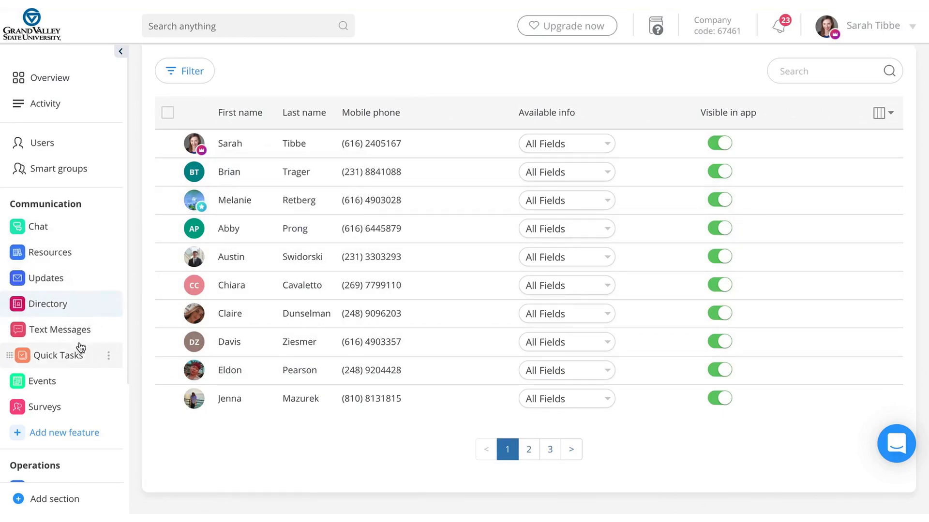
Open Text Messages showing two fully delivered messages, then scroll the sidebar
{"action": "left_click", "coordinate": [66, 330]}
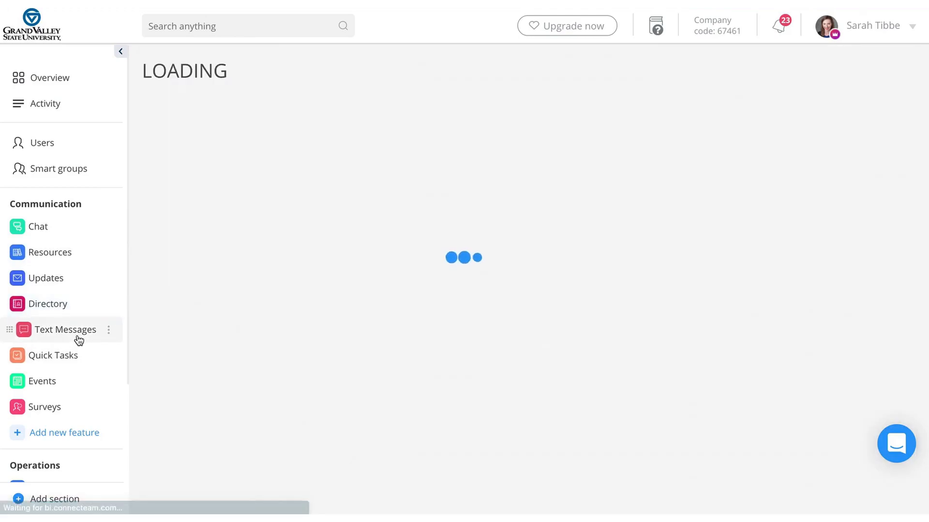
{"action": "left_click", "coordinate": [66, 330]}
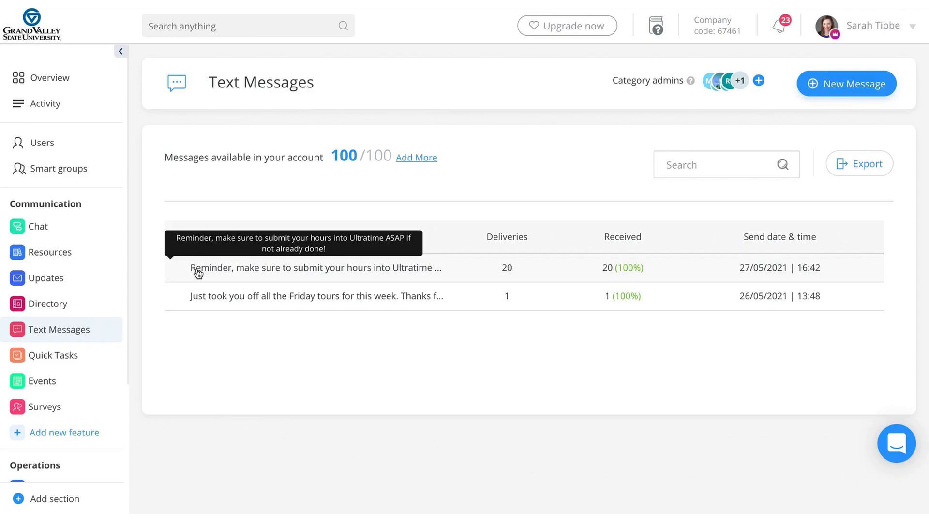
{"action": "mouse_move", "coordinate": [54, 380]}
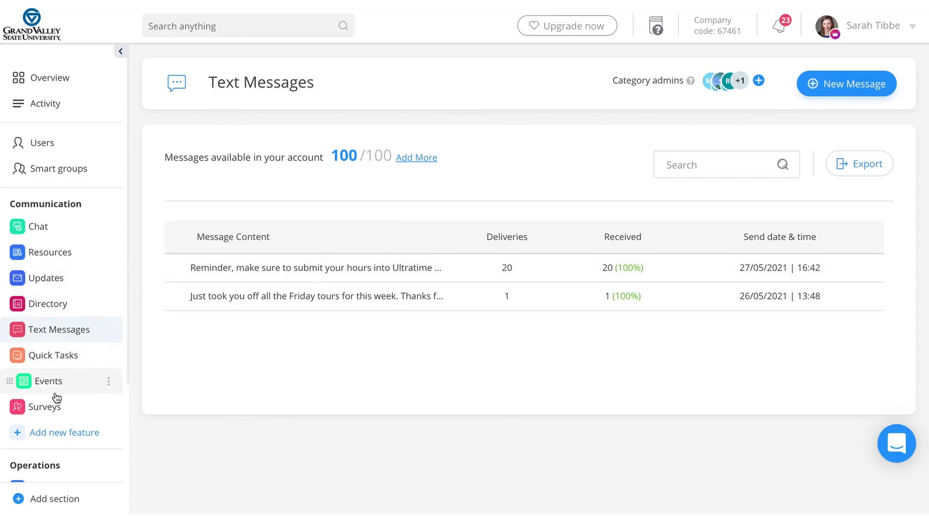
{"action": "scroll", "scroll_direction": "down", "scroll_amount": 3}
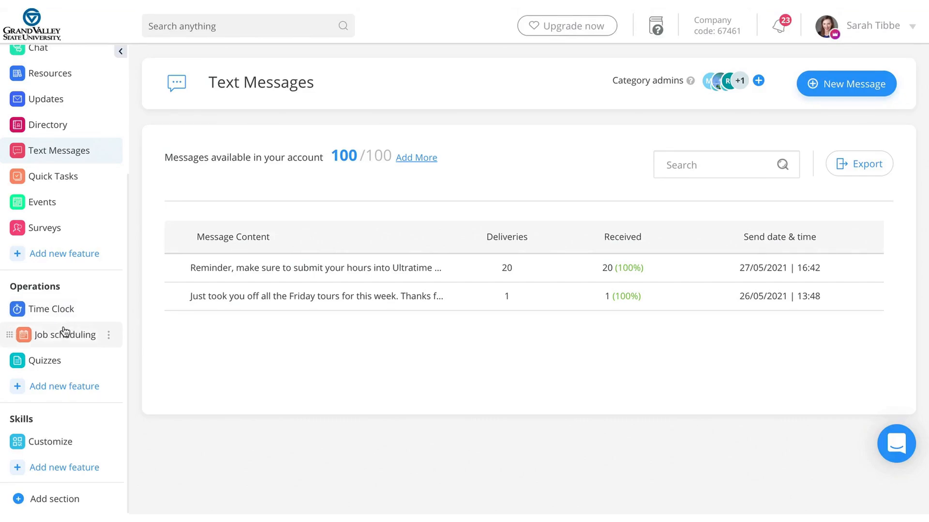
Go to the Job scheduling lobby and access the VIP Scheduler schedule
{"action": "left_click", "coordinate": [65, 335]}
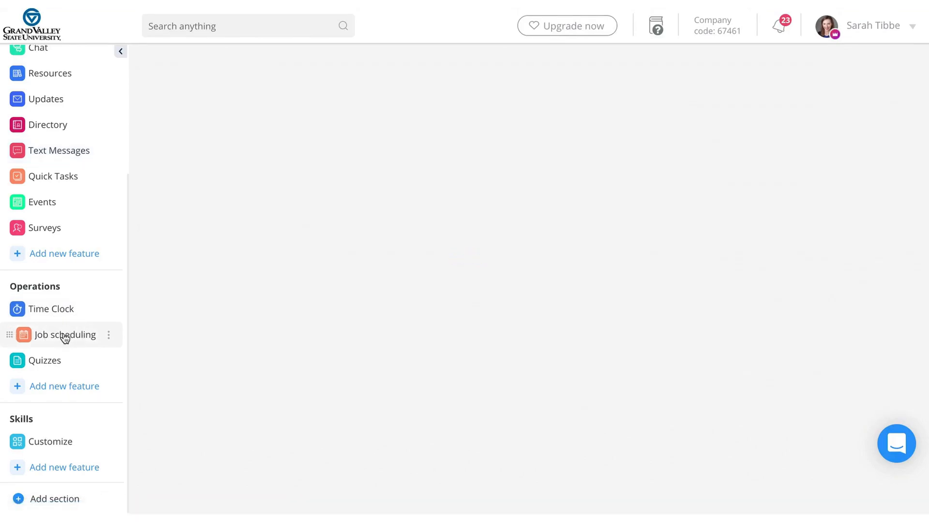
{"action": "left_click", "coordinate": [65, 335]}
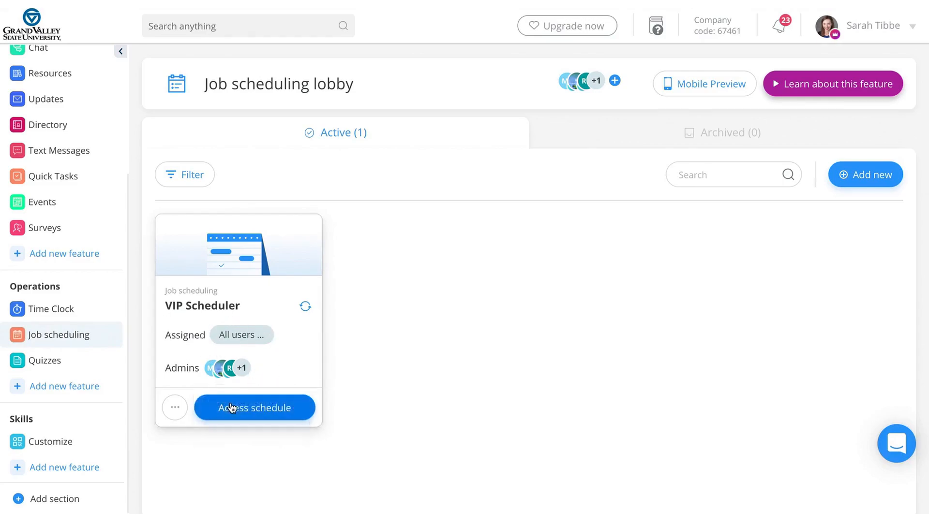
{"action": "left_click", "coordinate": [253, 407]}
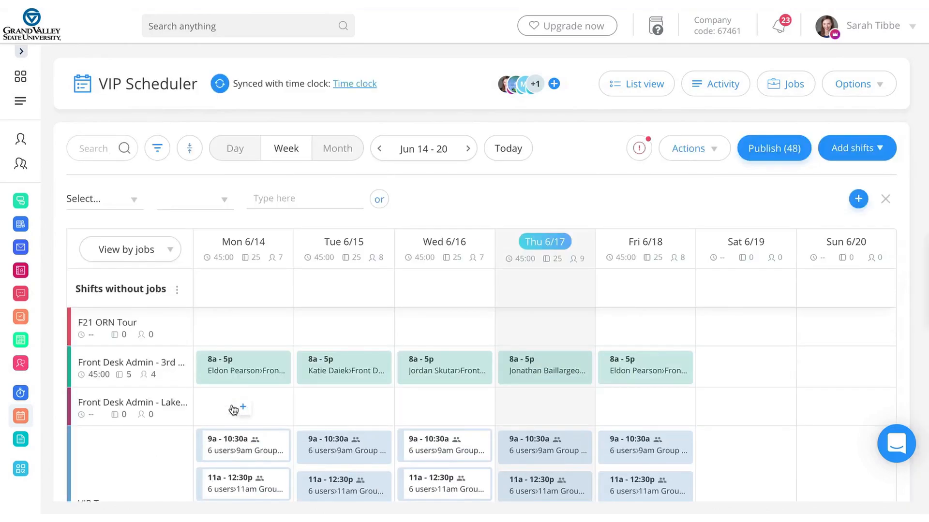
Preview the June 2021 month view, then return to the Jun 14–20 week by jobs
{"action": "scroll", "scroll_direction": "down", "scroll_amount": 3}
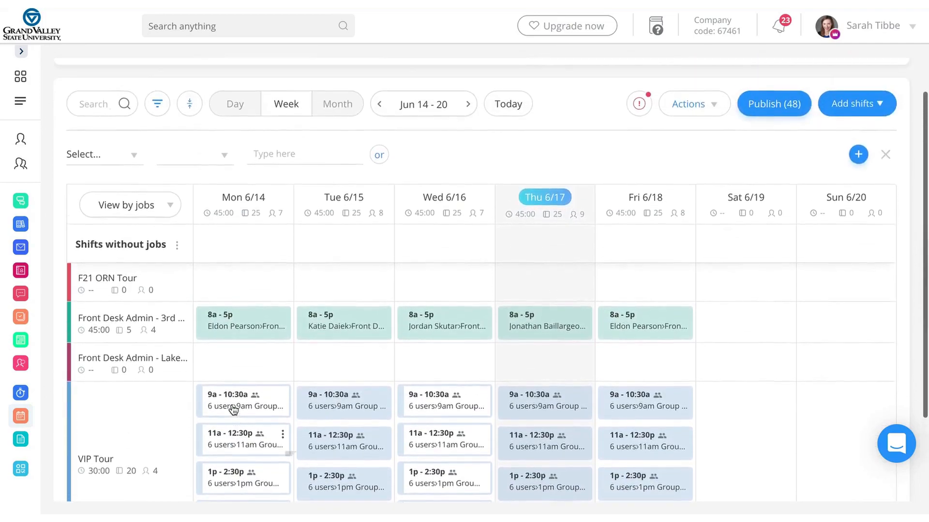
{"action": "left_click", "coordinate": [305, 130]}
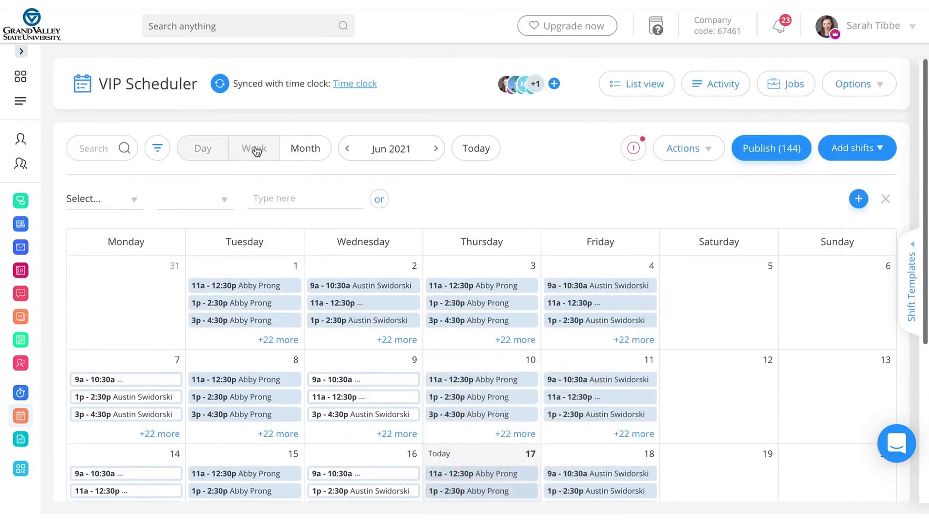
{"action": "left_click", "coordinate": [235, 148]}
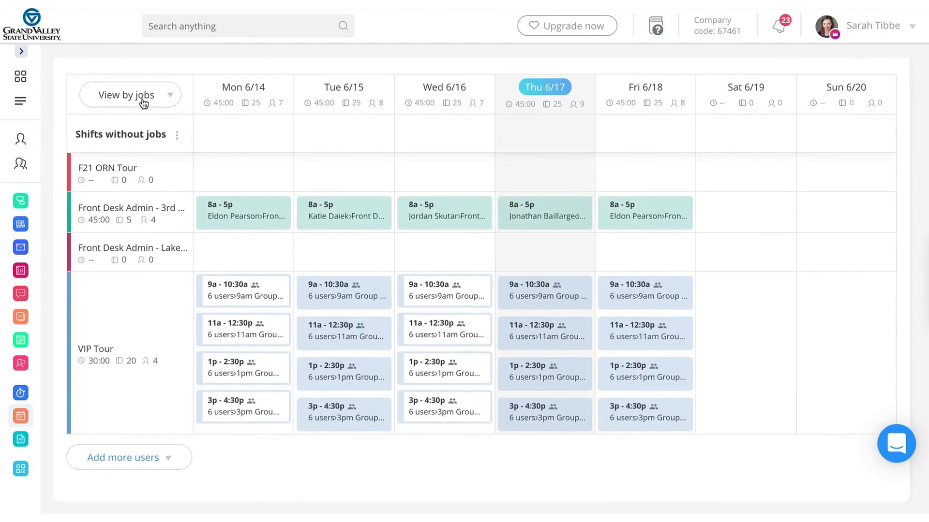
{"action": "mouse_move", "coordinate": [130, 131]}
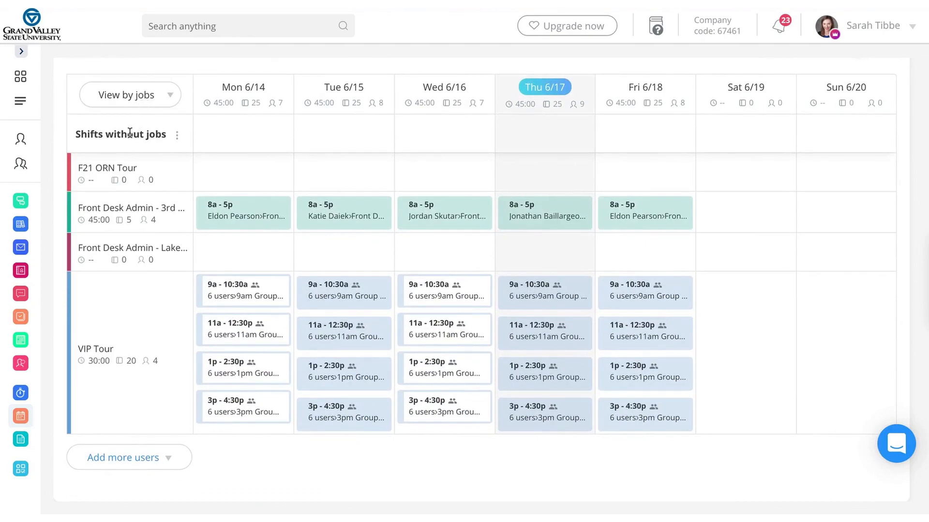
{"action": "mouse_move", "coordinate": [106, 207]}
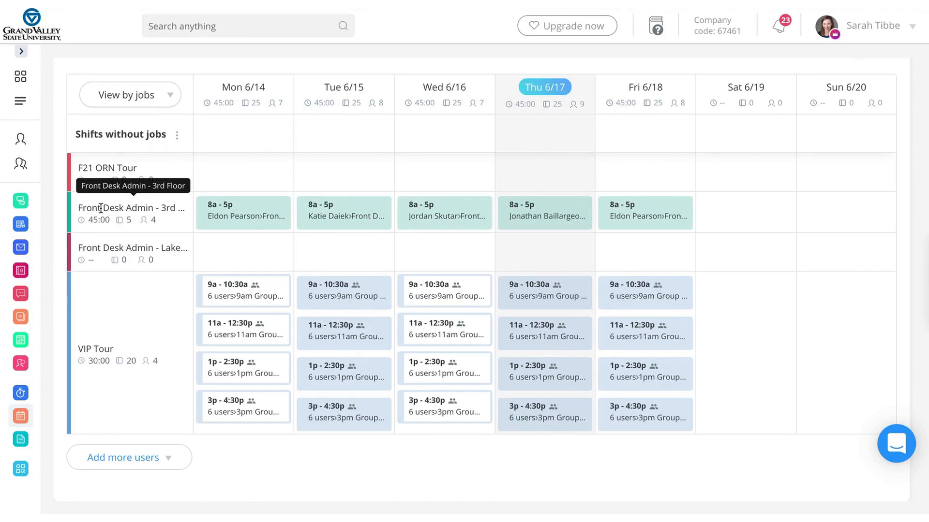
{"action": "mouse_move", "coordinate": [116, 311]}
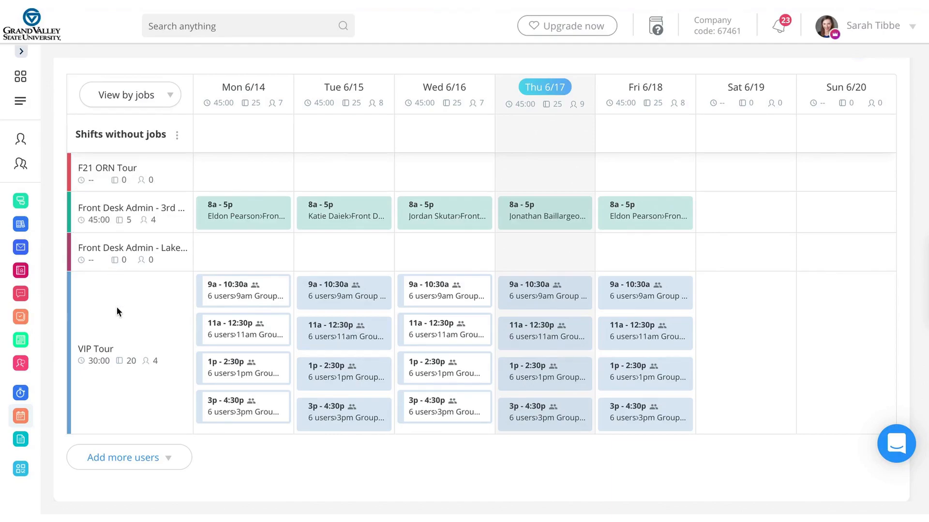
{"action": "mouse_move", "coordinate": [126, 283]}
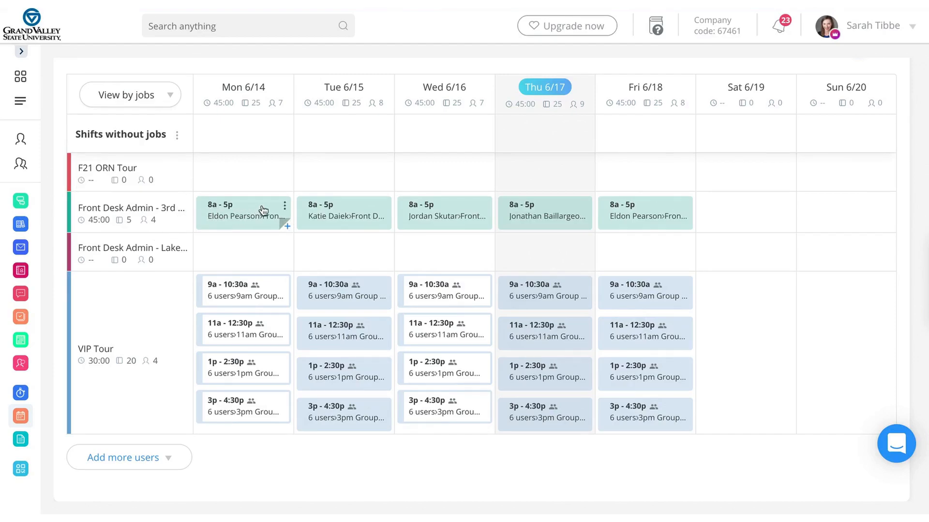
{"action": "mouse_move", "coordinate": [229, 229]}
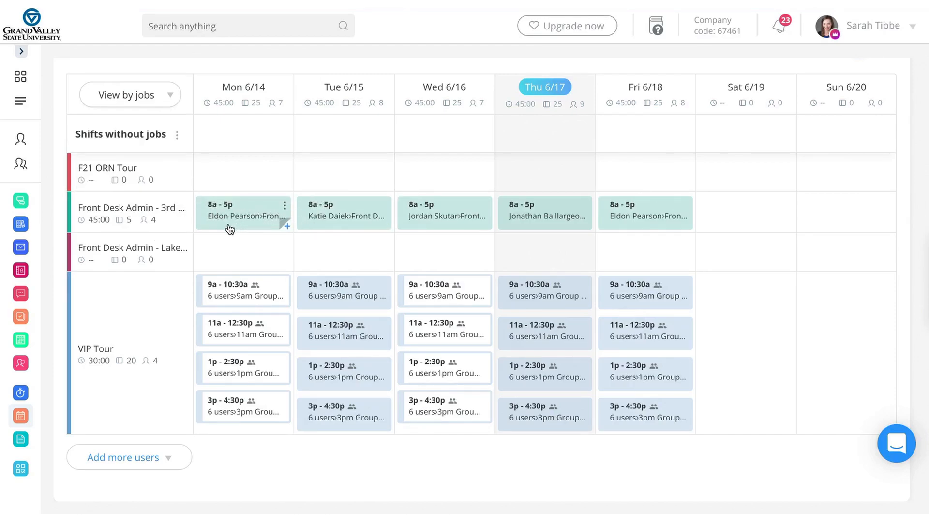
{"action": "mouse_move", "coordinate": [326, 237]}
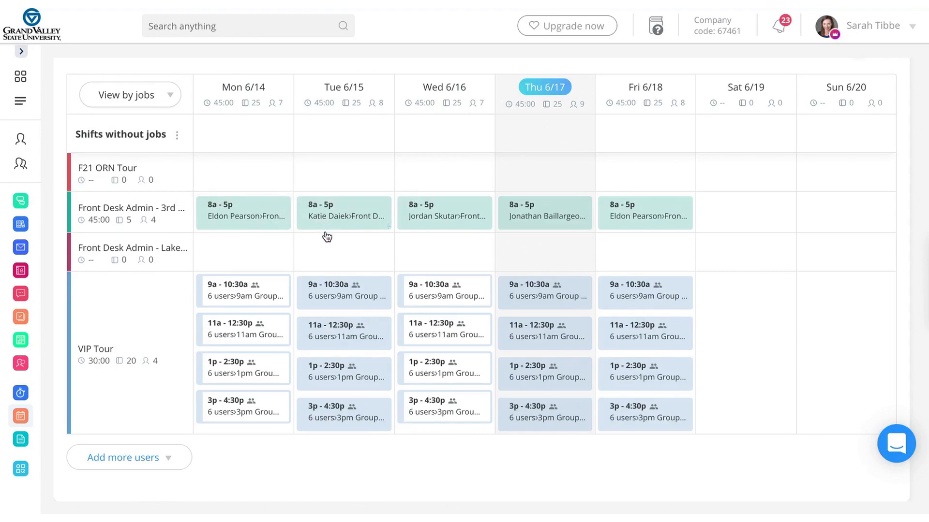
{"action": "mouse_move", "coordinate": [243, 217]}
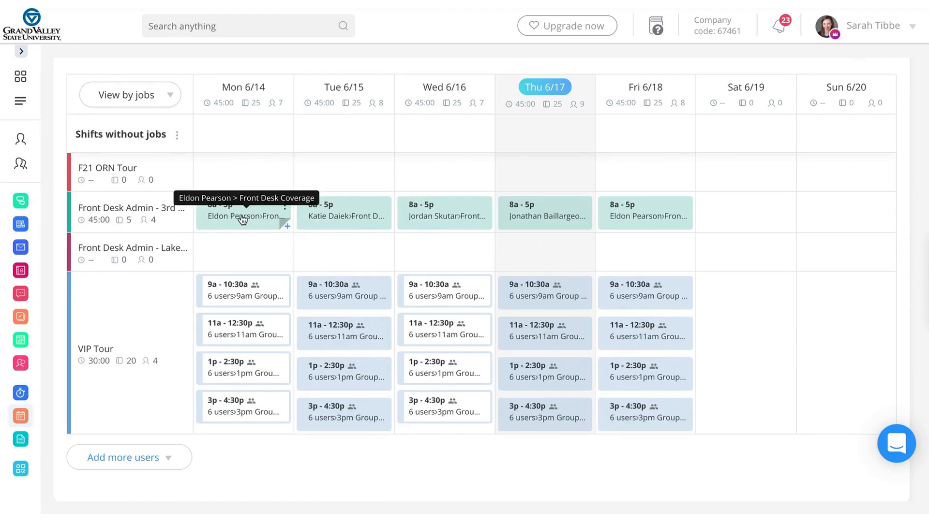
{"action": "left_click", "coordinate": [243, 213]}
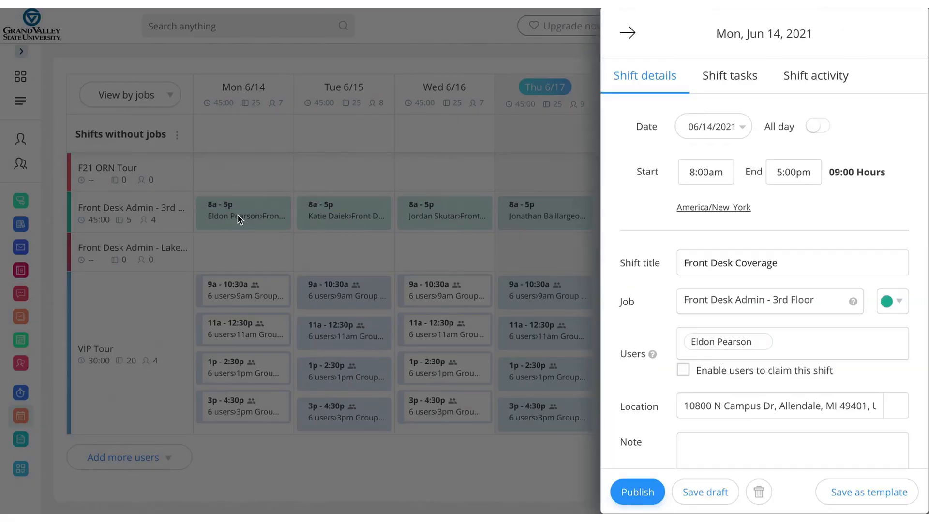
{"action": "left_click", "coordinate": [791, 262]}
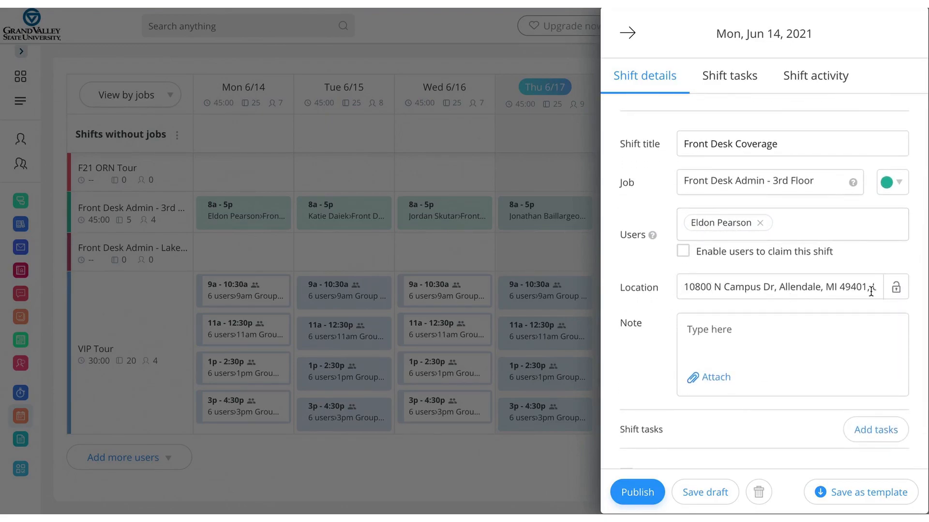
{"action": "scroll", "scroll_direction": "down", "scroll_amount": 3}
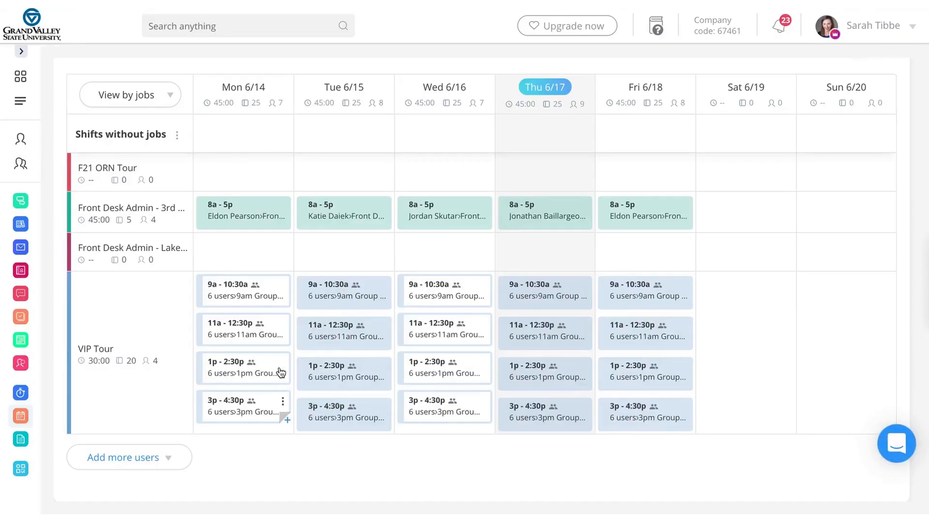
{"action": "mouse_move", "coordinate": [268, 291]}
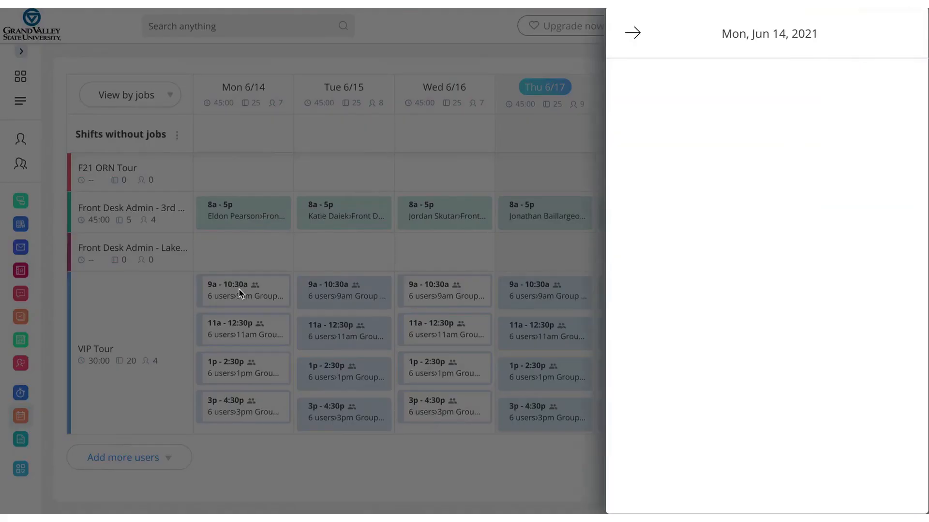
Review Monday's 9am VIP Tour shift location, note and Tour Route PDF, then discard changes
{"action": "left_click", "coordinate": [243, 291]}
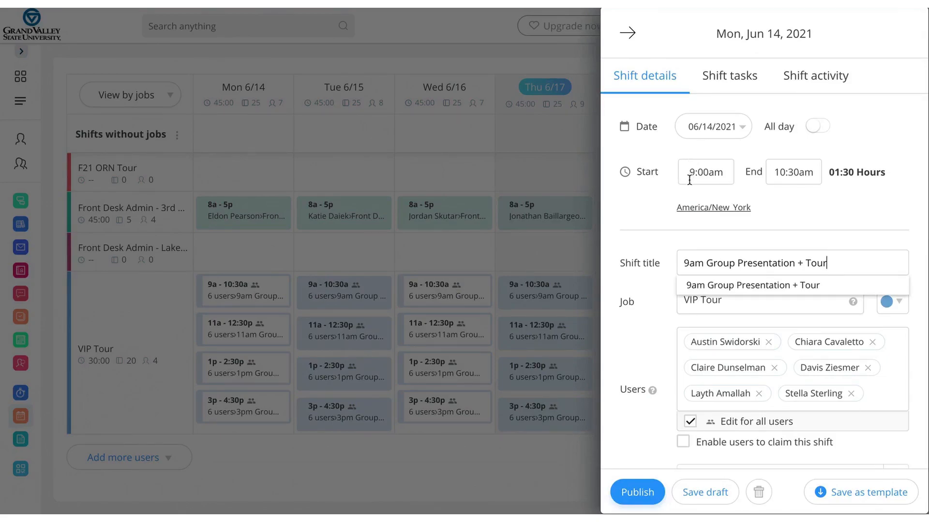
{"action": "mouse_move", "coordinate": [792, 172]}
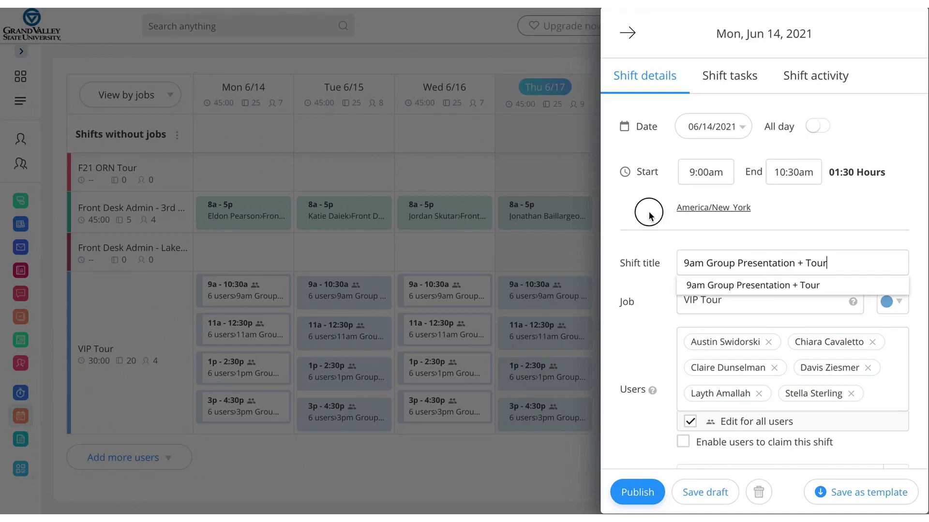
{"action": "scroll", "scroll_direction": "down", "scroll_amount": 3}
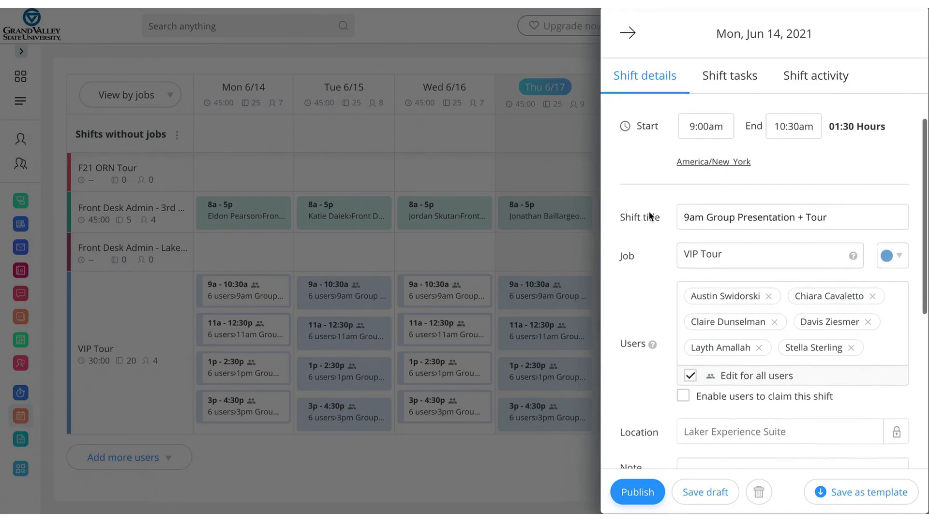
{"action": "scroll", "scroll_direction": "down", "scroll_amount": 3}
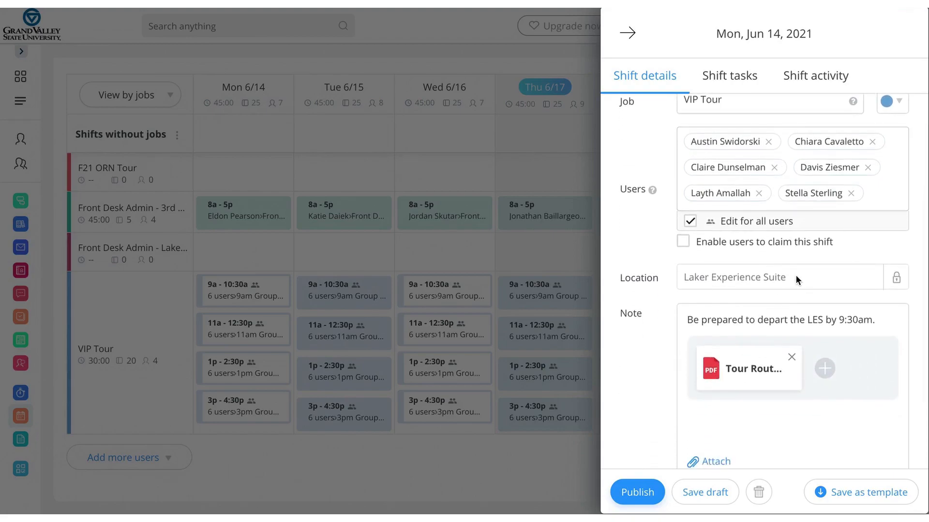
{"action": "mouse_move", "coordinate": [684, 338]}
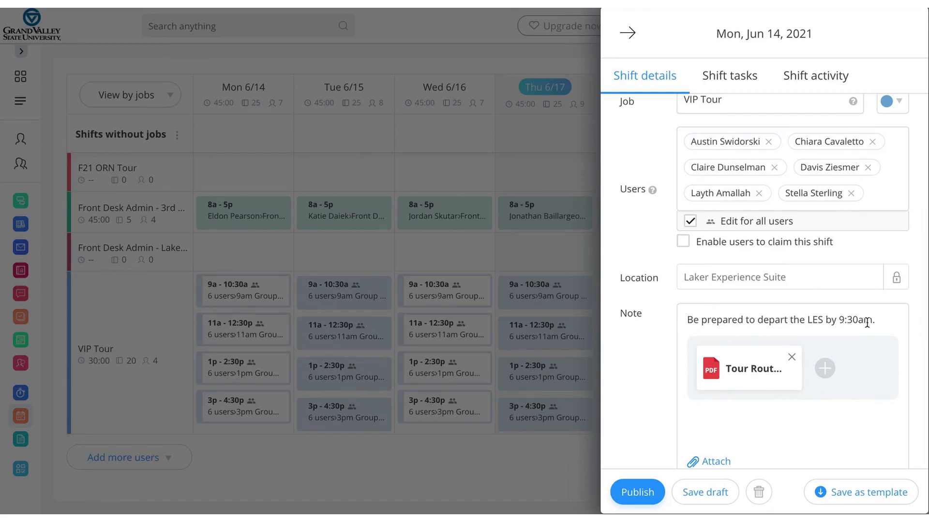
{"action": "mouse_move", "coordinate": [747, 370]}
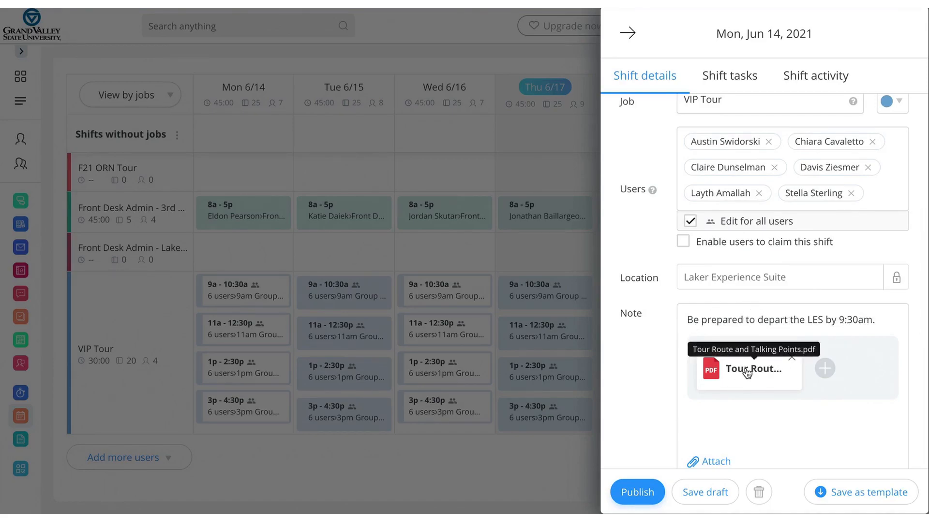
{"action": "scroll", "scroll_direction": "down", "scroll_amount": 3}
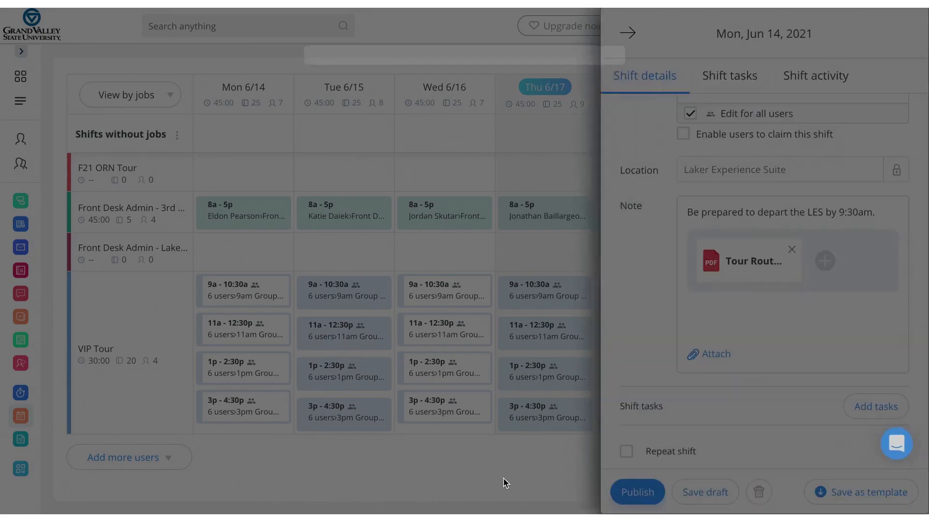
{"action": "left_click", "coordinate": [626, 32]}
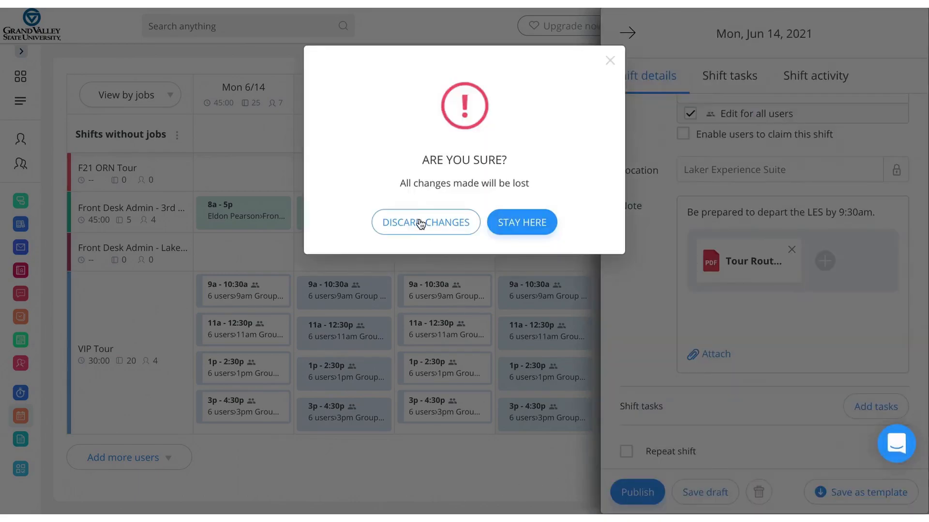
{"action": "left_click", "coordinate": [425, 222]}
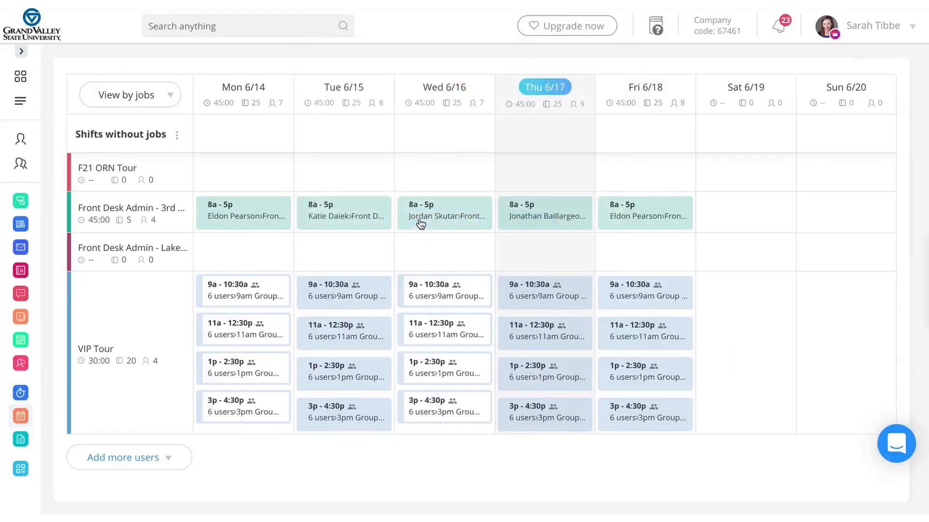
{"action": "mouse_move", "coordinate": [263, 360]}
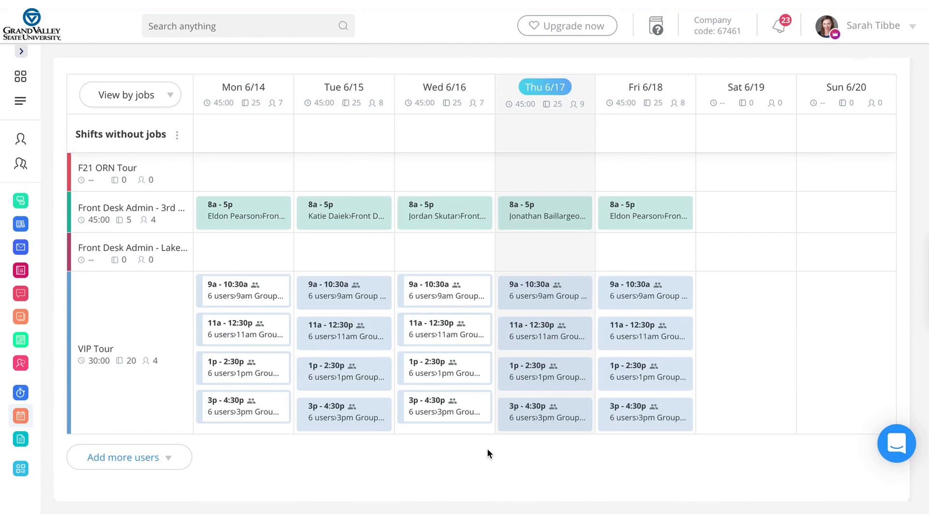
{"action": "mouse_move", "coordinate": [530, 425]}
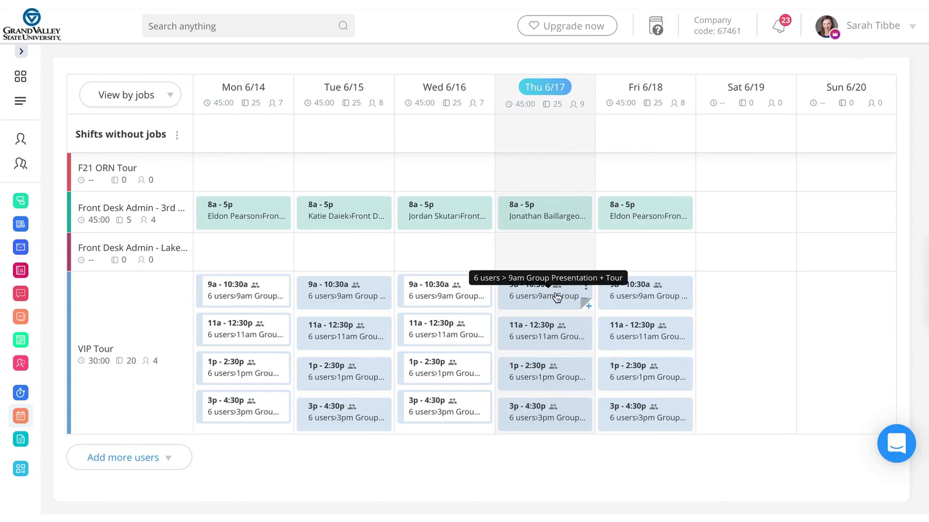
{"action": "mouse_move", "coordinate": [255, 284]}
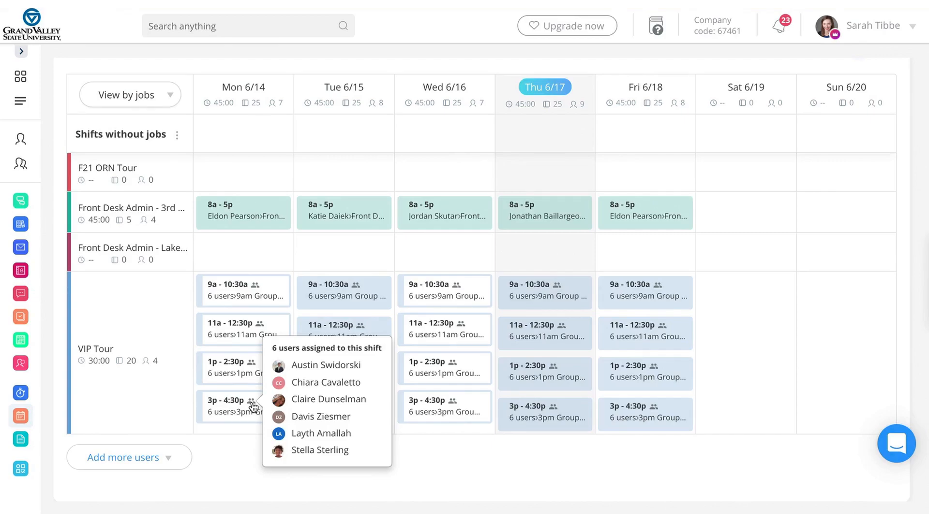
{"action": "mouse_move", "coordinate": [389, 290]}
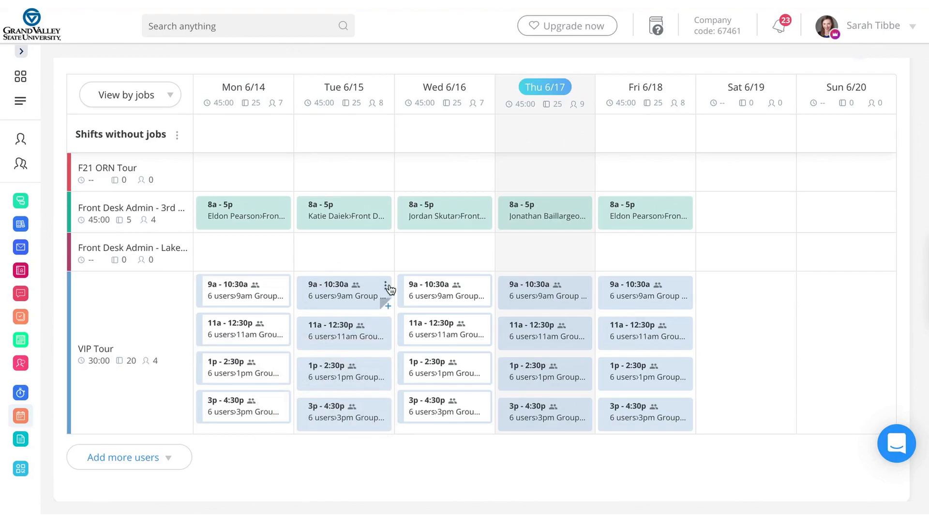
{"action": "mouse_move", "coordinate": [21, 62]}
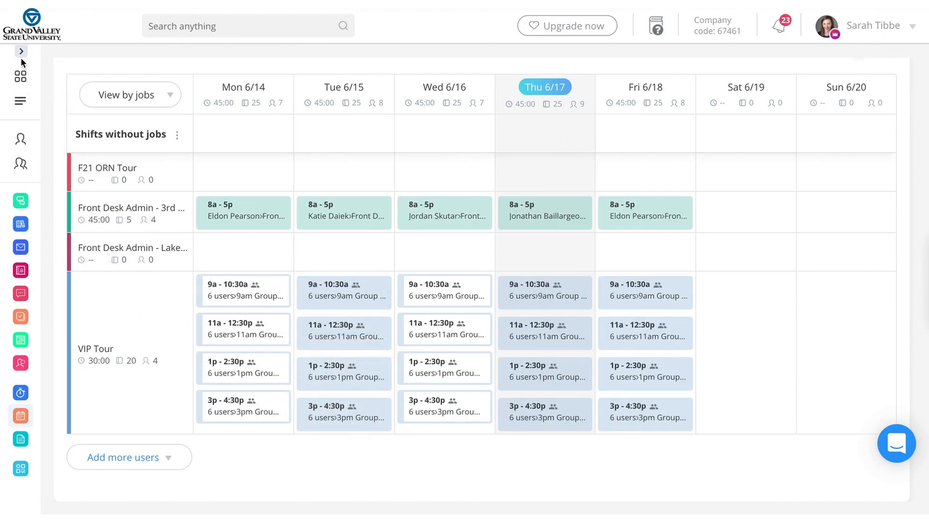
Expand the left sidebar to show Communication and Operations feature names, and scroll it
{"action": "left_click", "coordinate": [20, 51]}
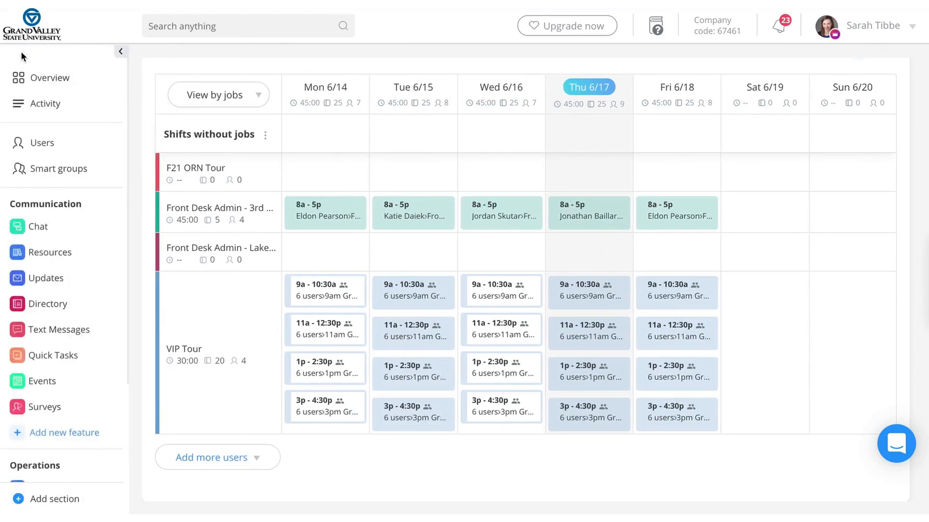
{"action": "mouse_move", "coordinate": [66, 330]}
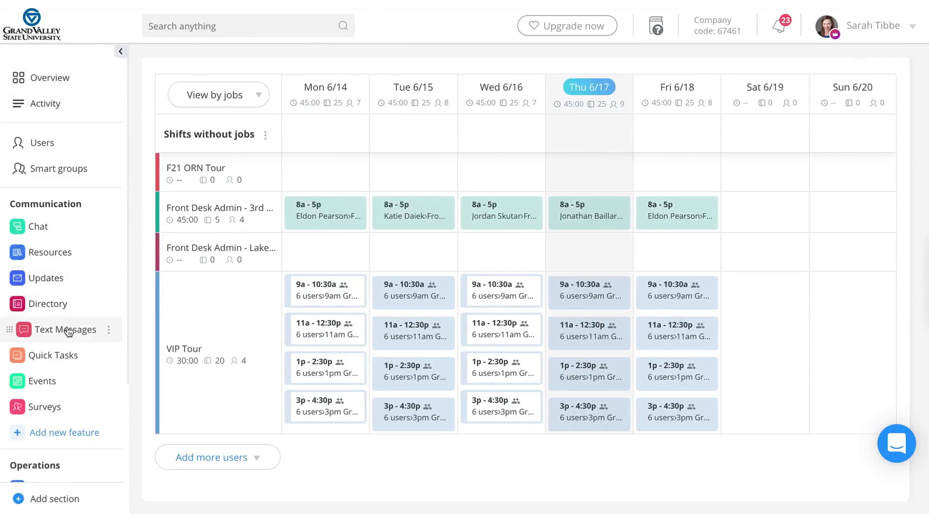
{"action": "mouse_move", "coordinate": [43, 226]}
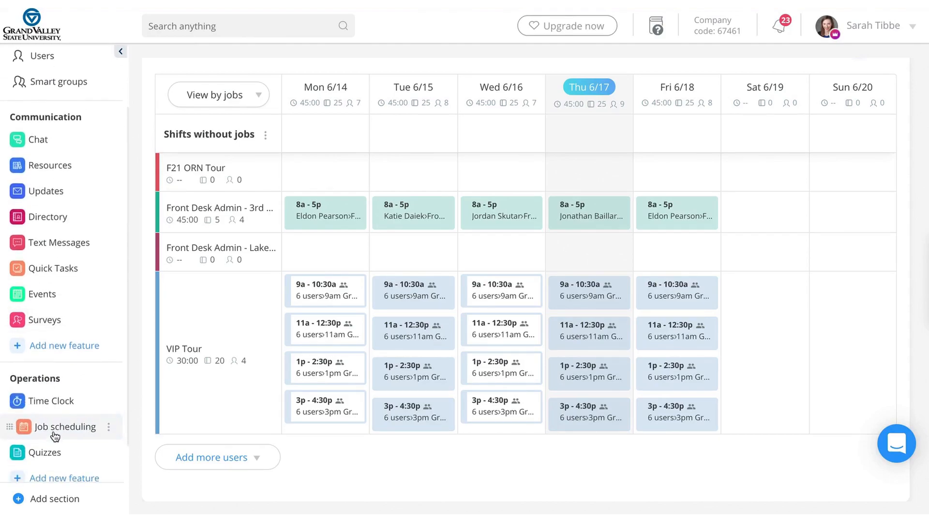
{"action": "scroll", "scroll_direction": "down", "scroll_amount": 3}
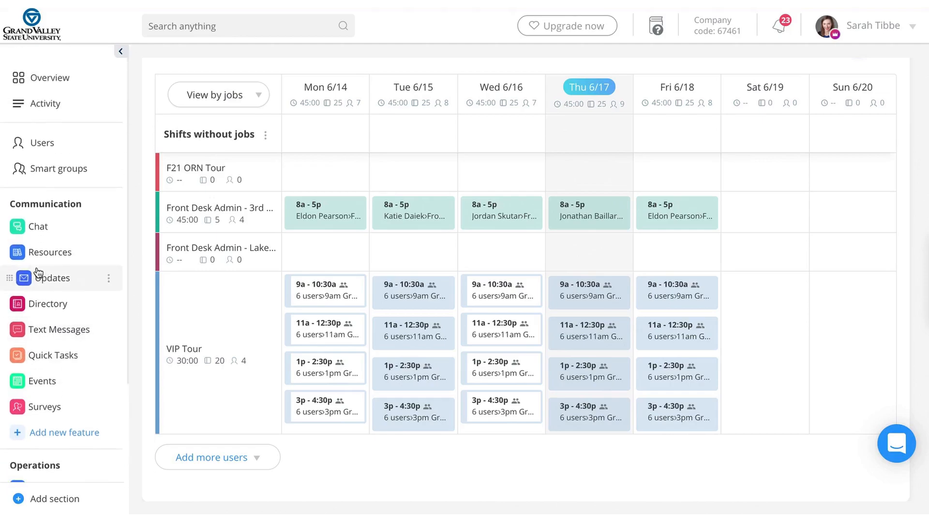
{"action": "mouse_move", "coordinate": [50, 260]}
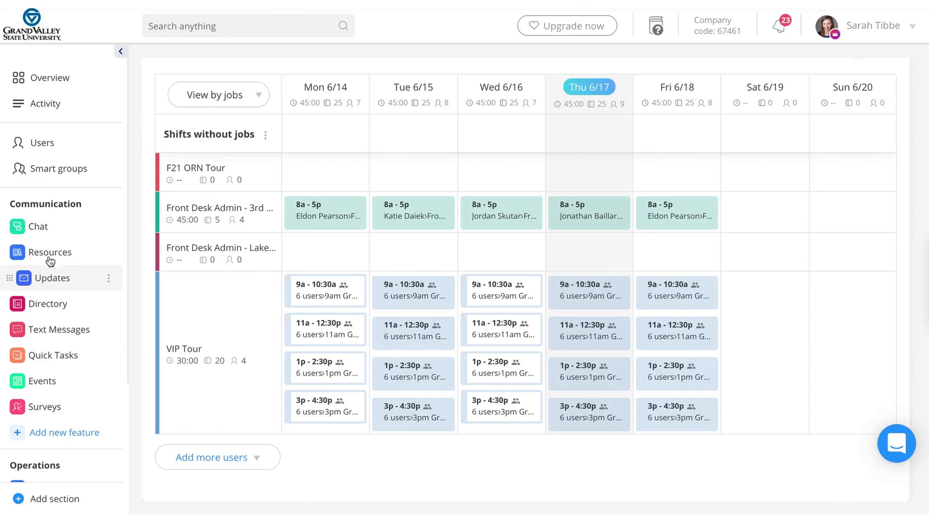